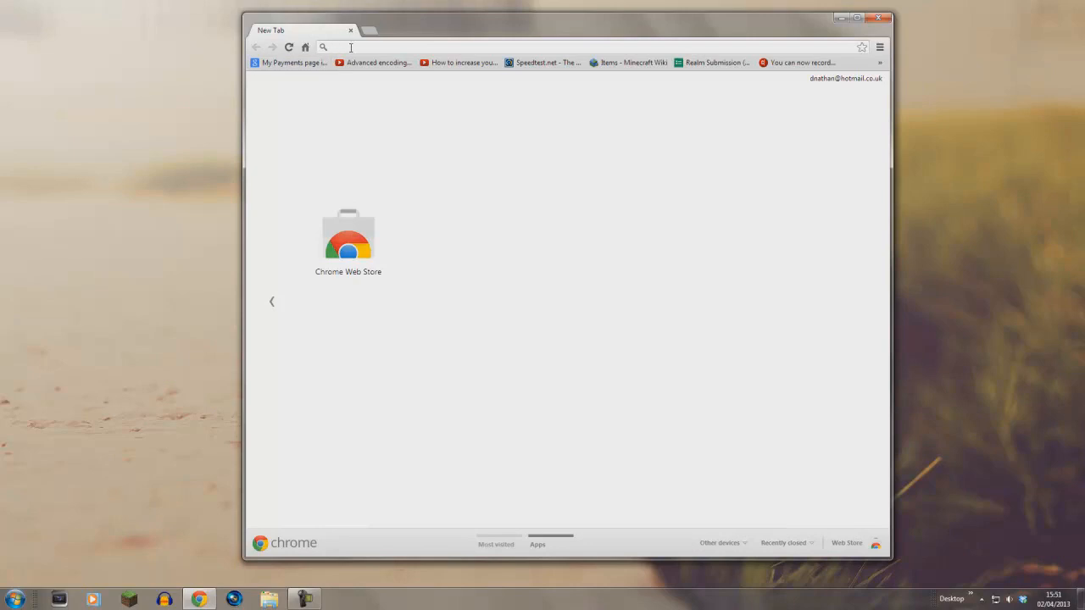
- Paste and load the copied adf.ly download link in the new tab
{"action": "right_click", "coordinate": [351, 47]}
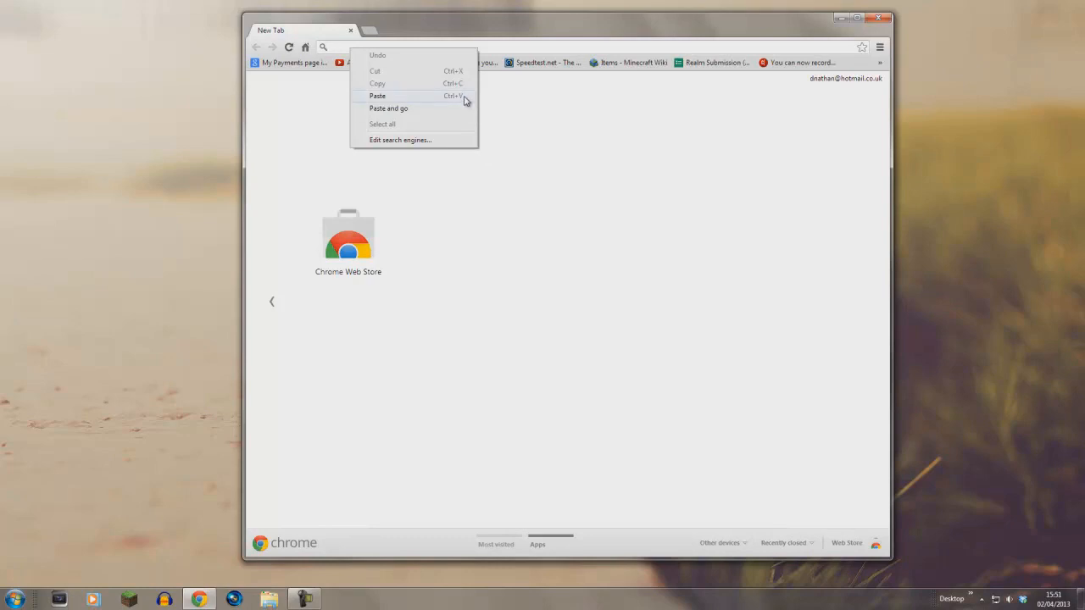
{"action": "left_click", "coordinate": [377, 95]}
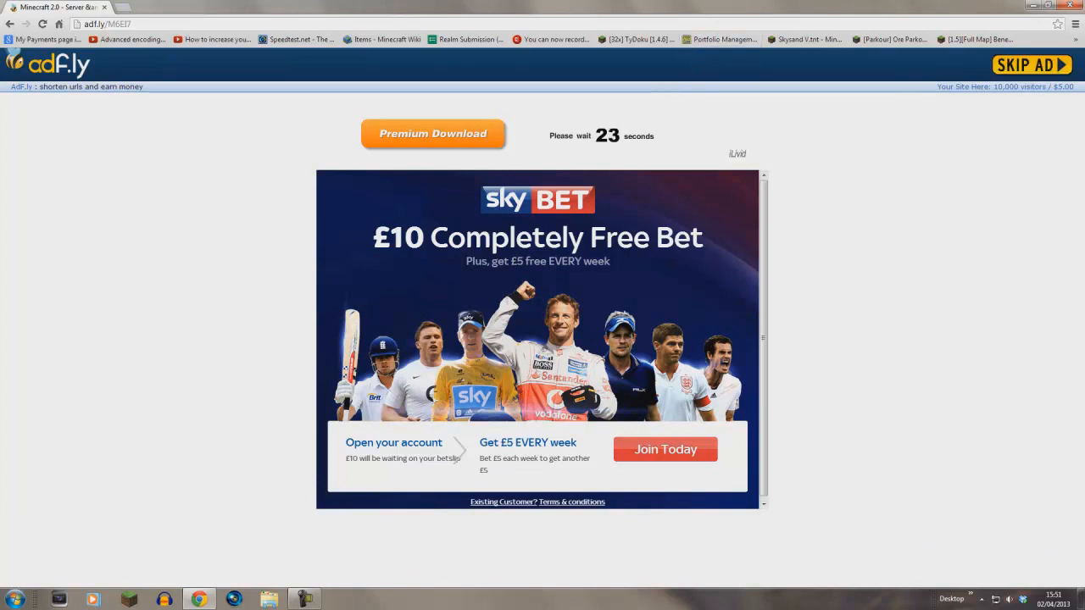
{"action": "mouse_move", "coordinate": [1031, 65]}
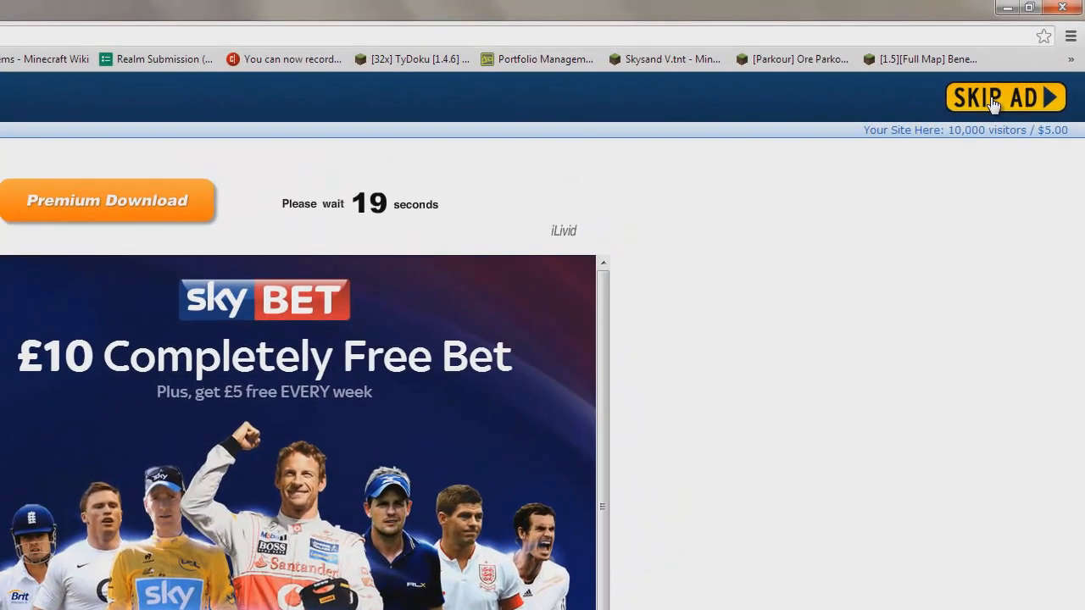
- Skip the adf.ly ad and start the 7.29 MB Minecraft 2.0 zip download
{"action": "left_click", "coordinate": [1005, 97]}
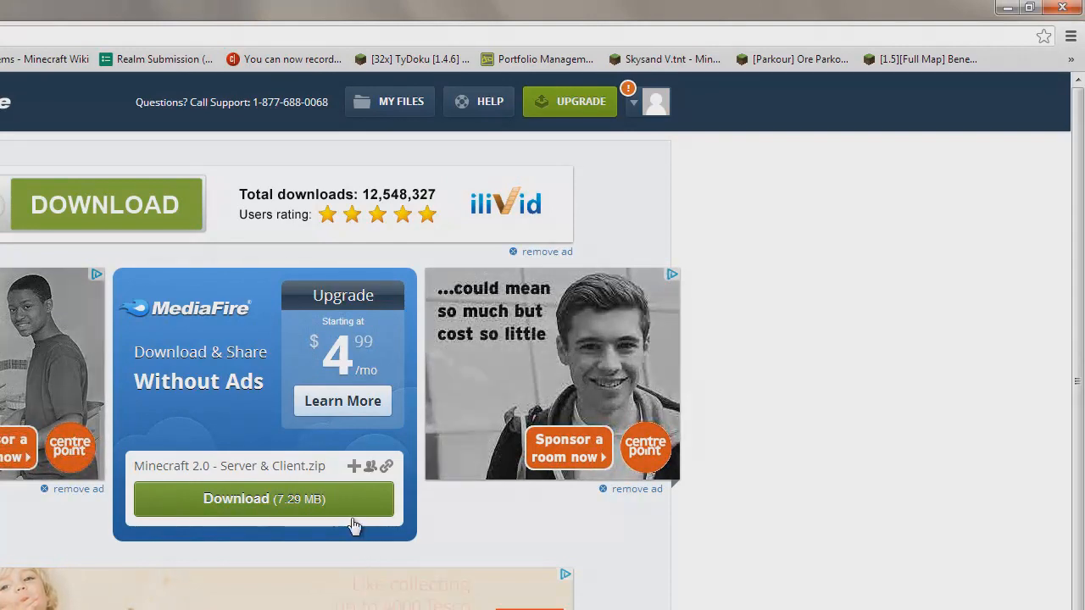
{"action": "left_click", "coordinate": [263, 498]}
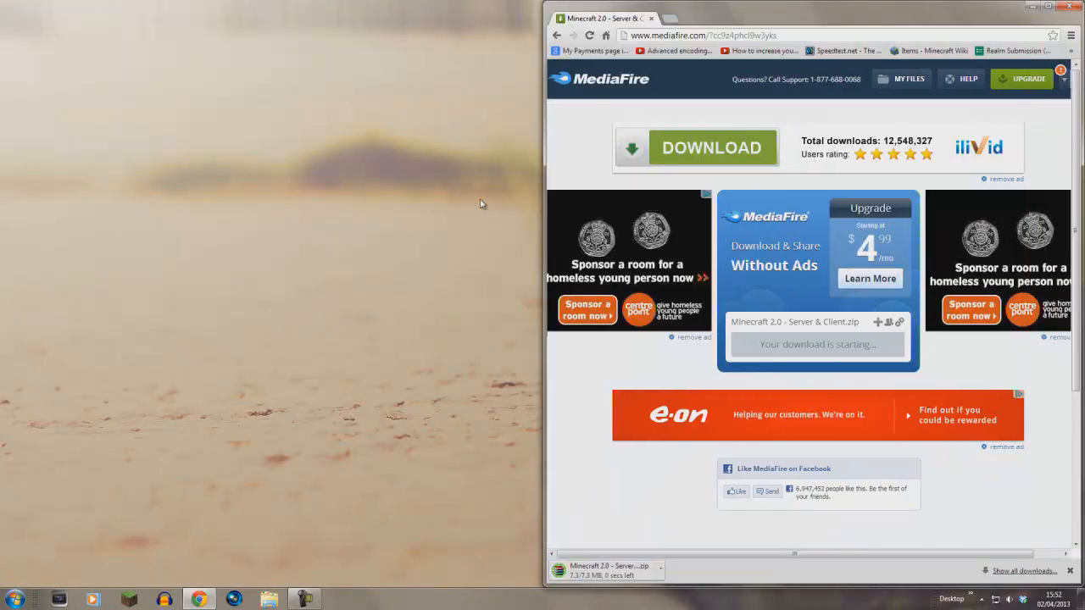
{"action": "mouse_move", "coordinate": [471, 201]}
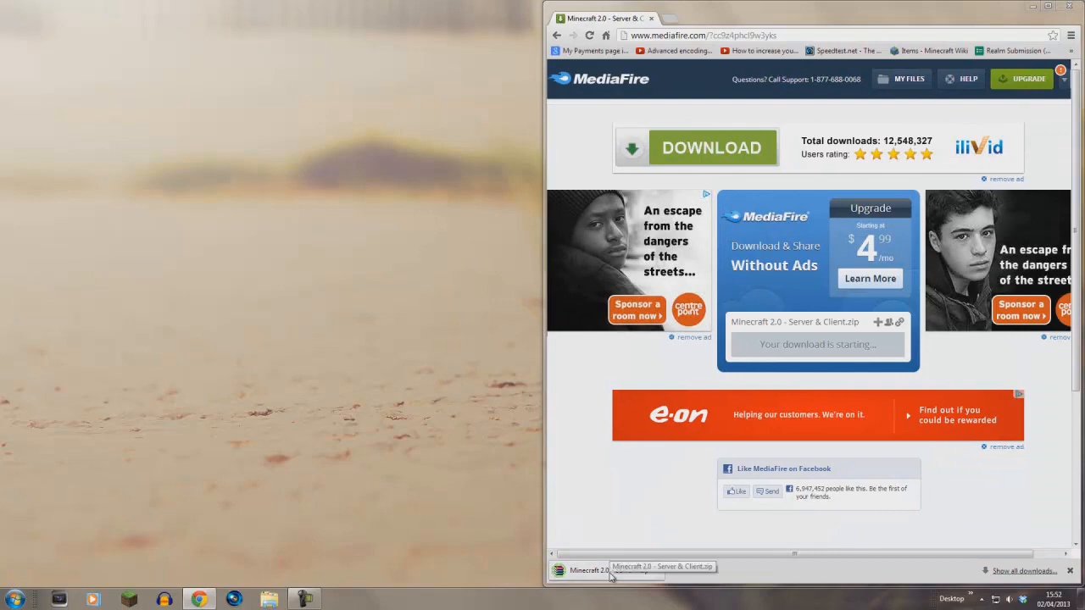
- Open the downloaded zip in WinRAR, close the license reminder, and open Start
{"action": "left_click", "coordinate": [589, 569]}
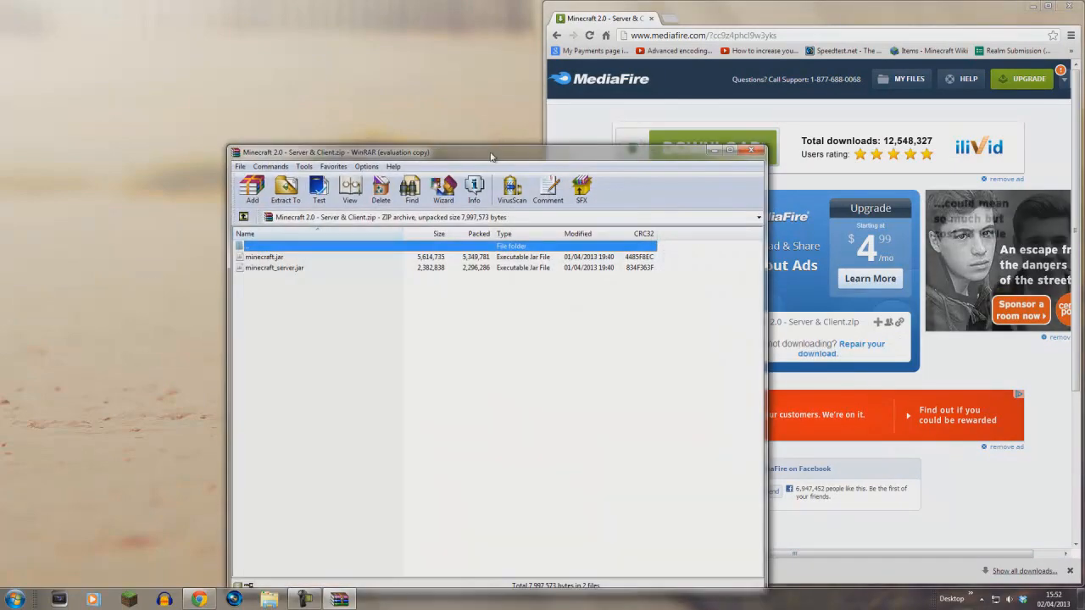
{"action": "left_click", "coordinate": [582, 189]}
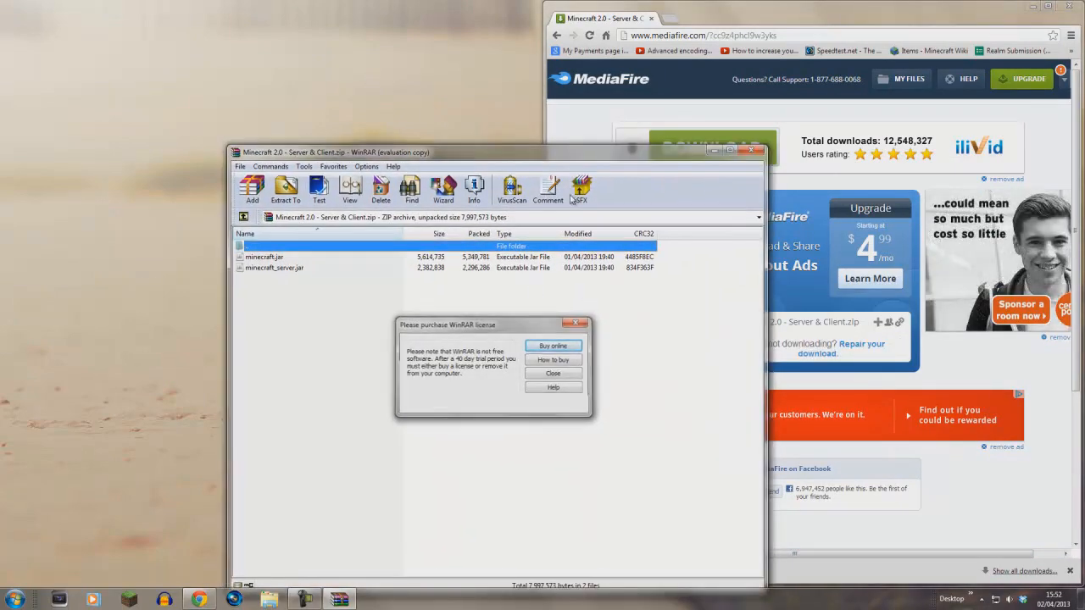
{"action": "left_click", "coordinate": [552, 373]}
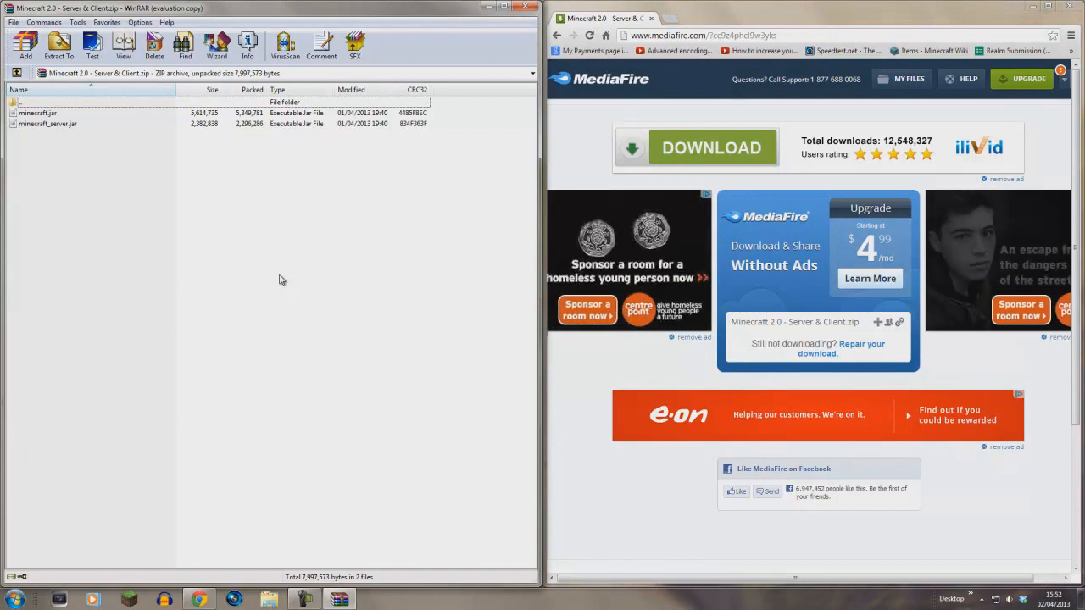
{"action": "mouse_move", "coordinate": [254, 342]}
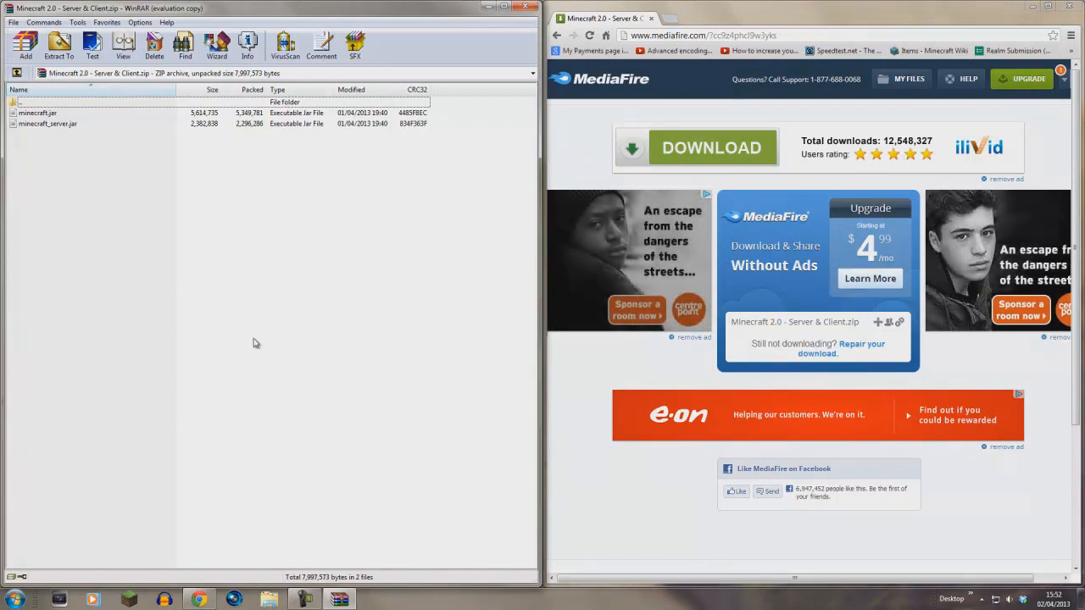
{"action": "mouse_move", "coordinate": [303, 226]}
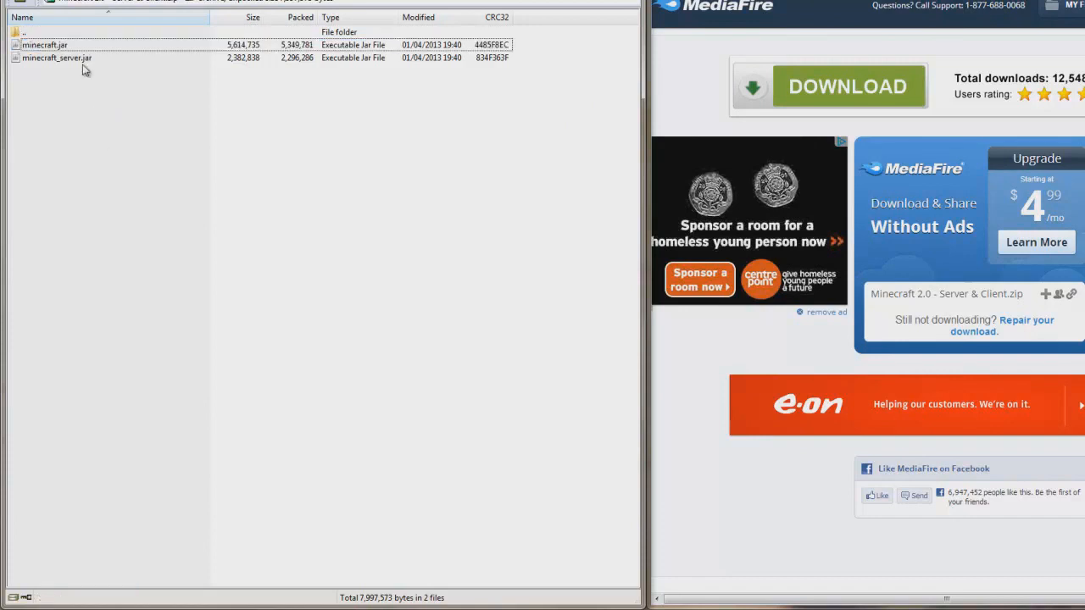
{"action": "mouse_move", "coordinate": [328, 166]}
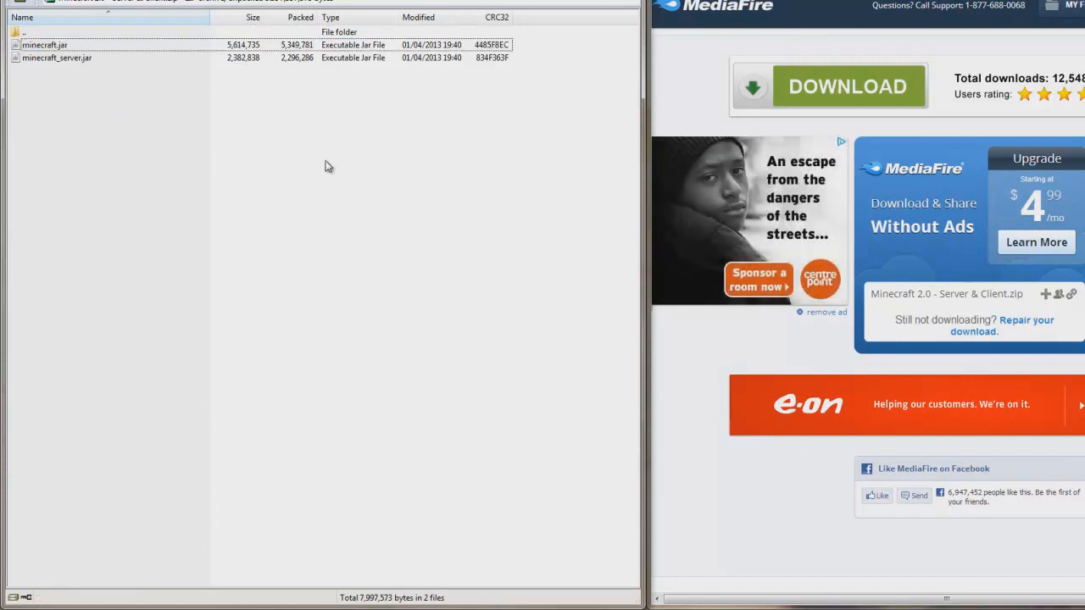
{"action": "left_click", "coordinate": [10, 602]}
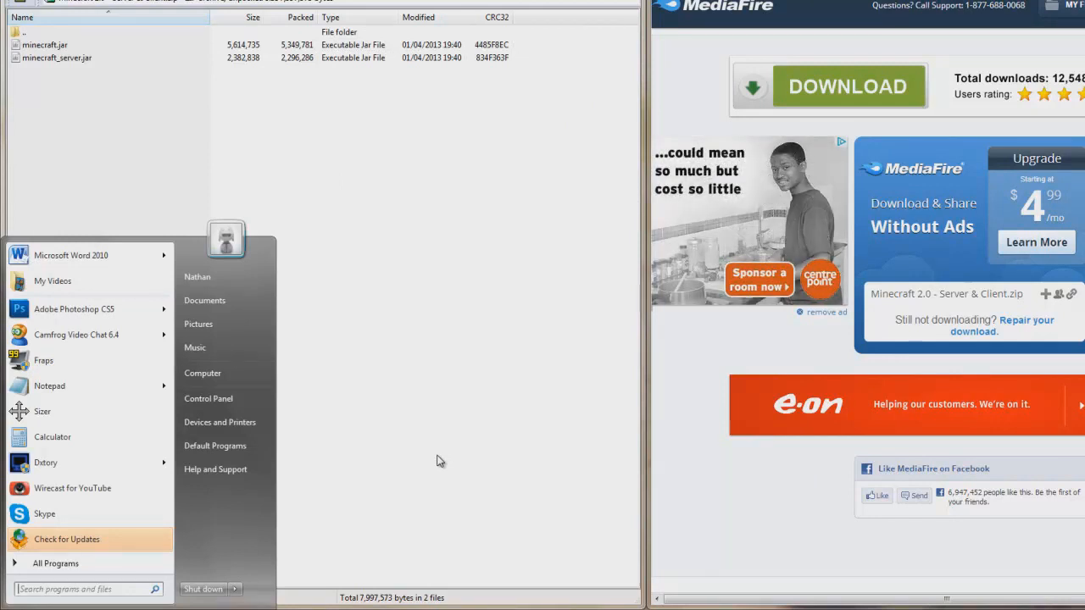
- Run %appdata% to show the Roaming folder containing .minecraft
{"action": "type", "text": "run"}
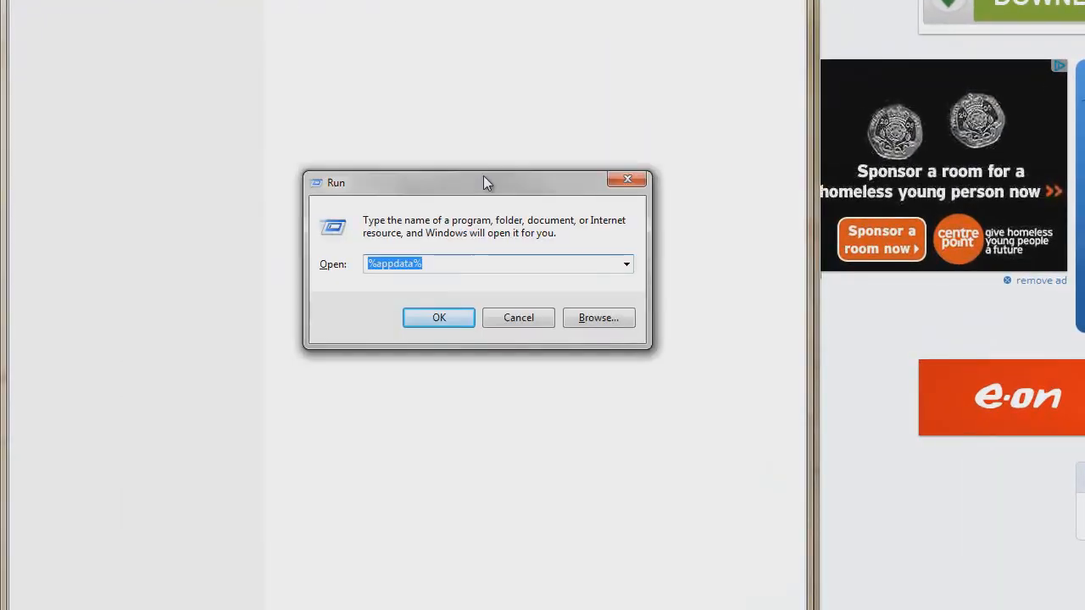
{"action": "left_click_drag", "start_coordinate": [478, 182], "coordinate": [546, 128]}
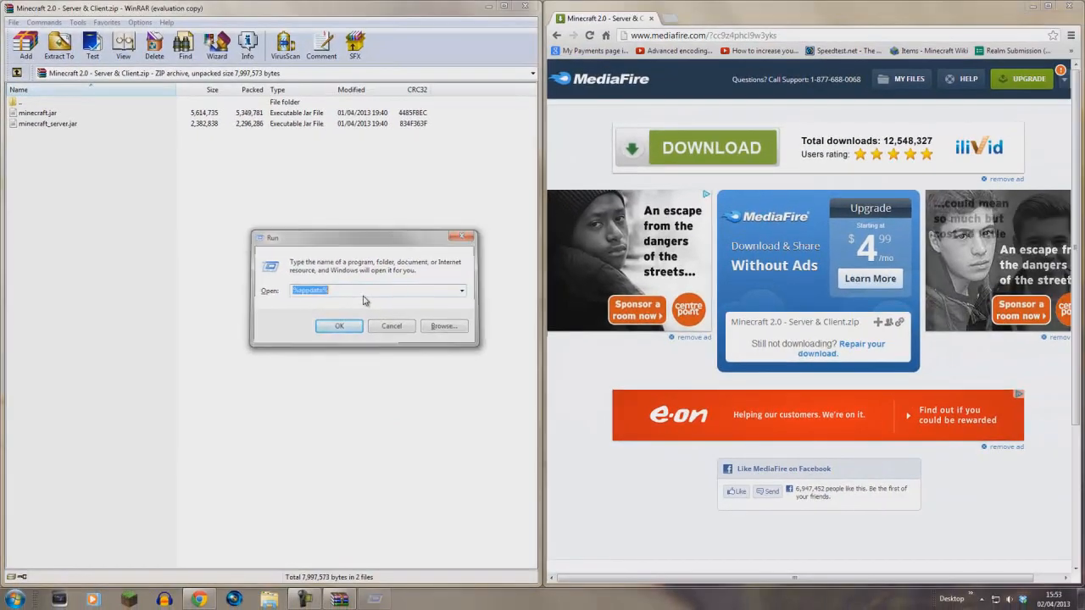
{"action": "left_click", "coordinate": [338, 326]}
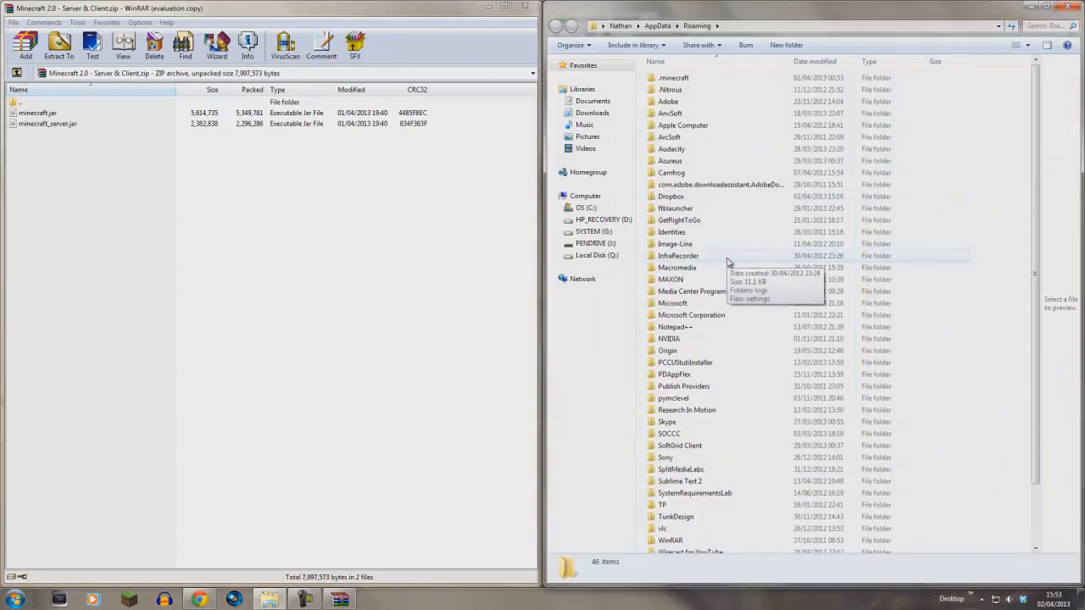
- Open .minecraft\bin and rename minecraft.jar to 'minecraft (1.5.1)'
{"action": "double_click", "coordinate": [672, 77]}
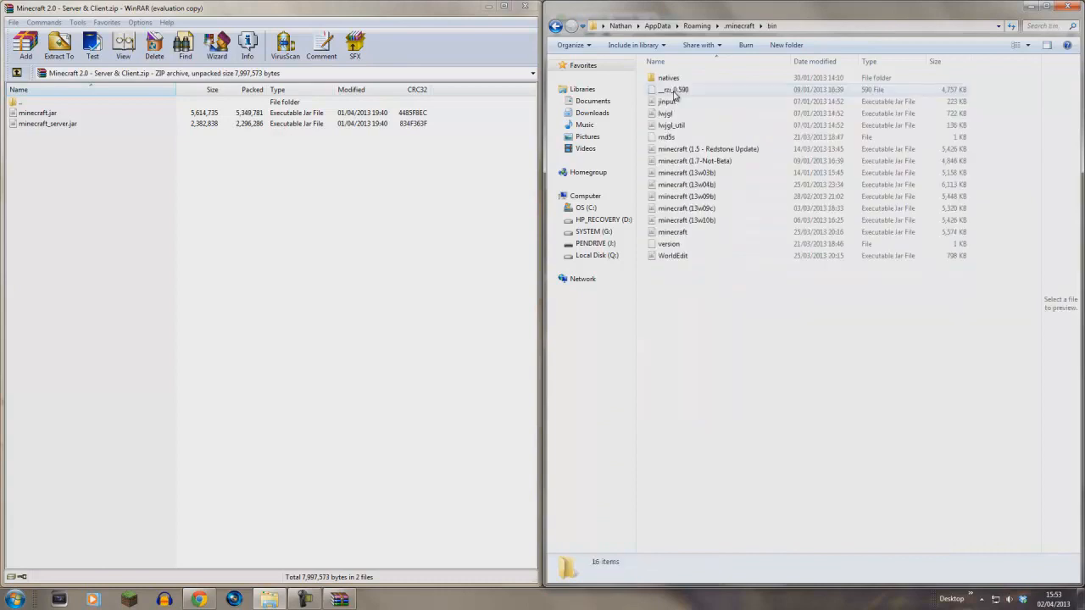
{"action": "left_click", "coordinate": [672, 231]}
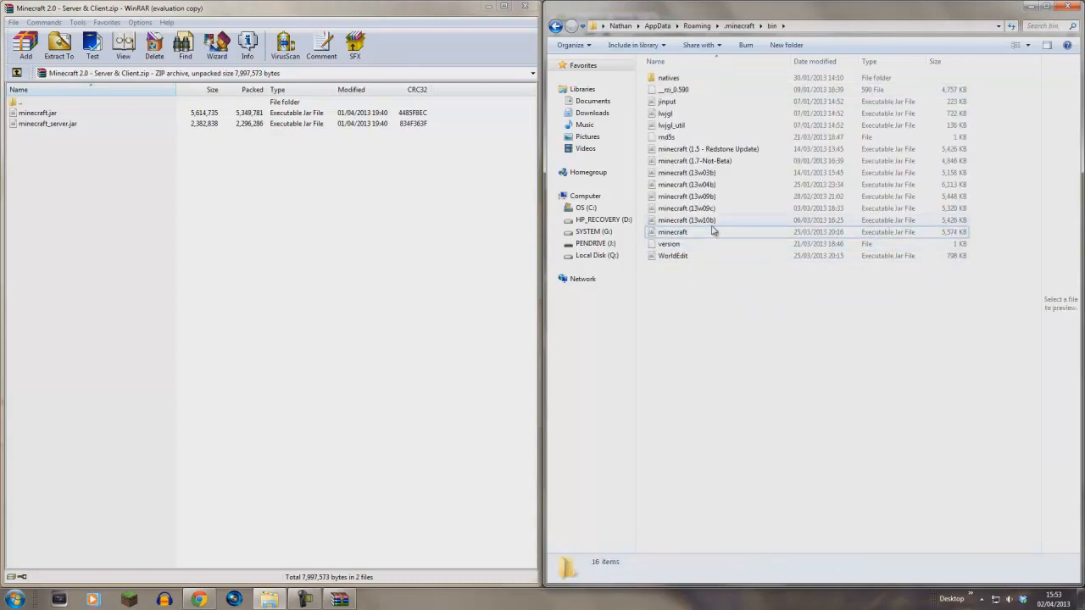
{"action": "left_click", "coordinate": [672, 231]}
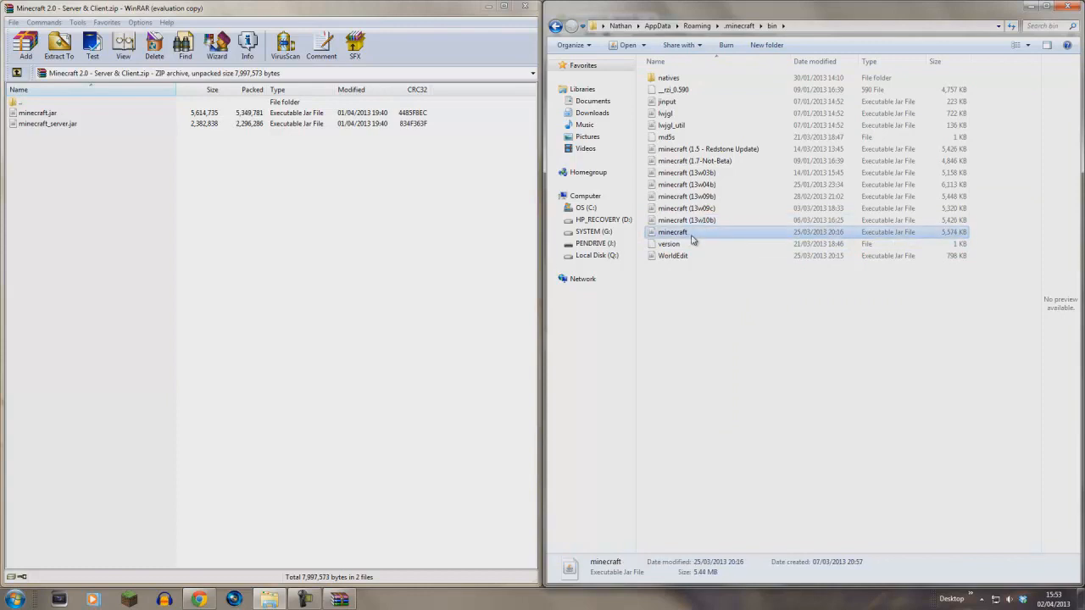
{"action": "left_click", "coordinate": [672, 231]}
{"action": "type", "text": " (1.5.1)"}
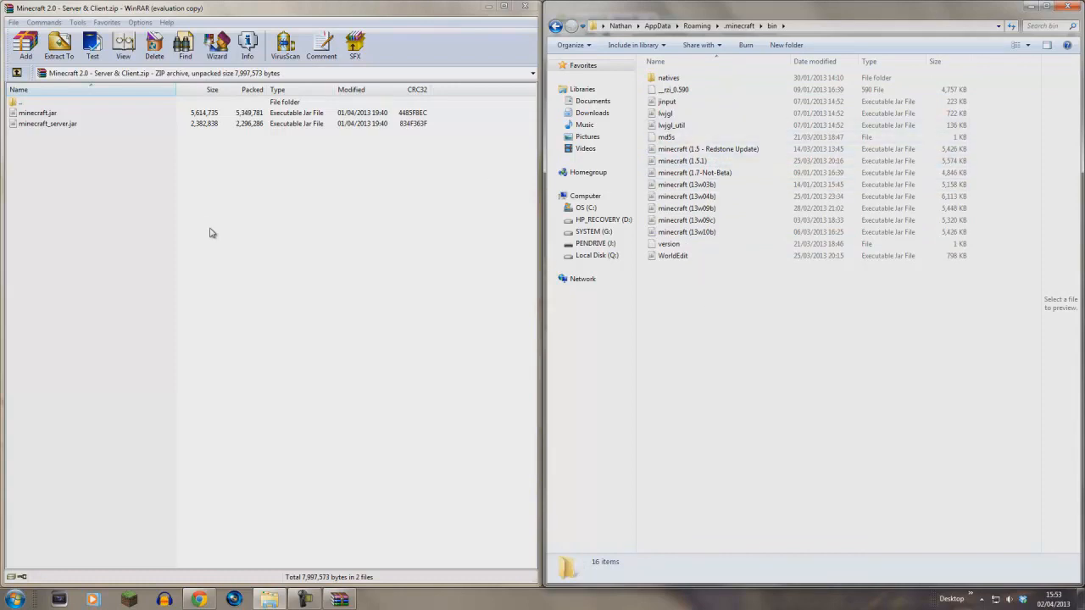
{"action": "mouse_move", "coordinate": [767, 410]}
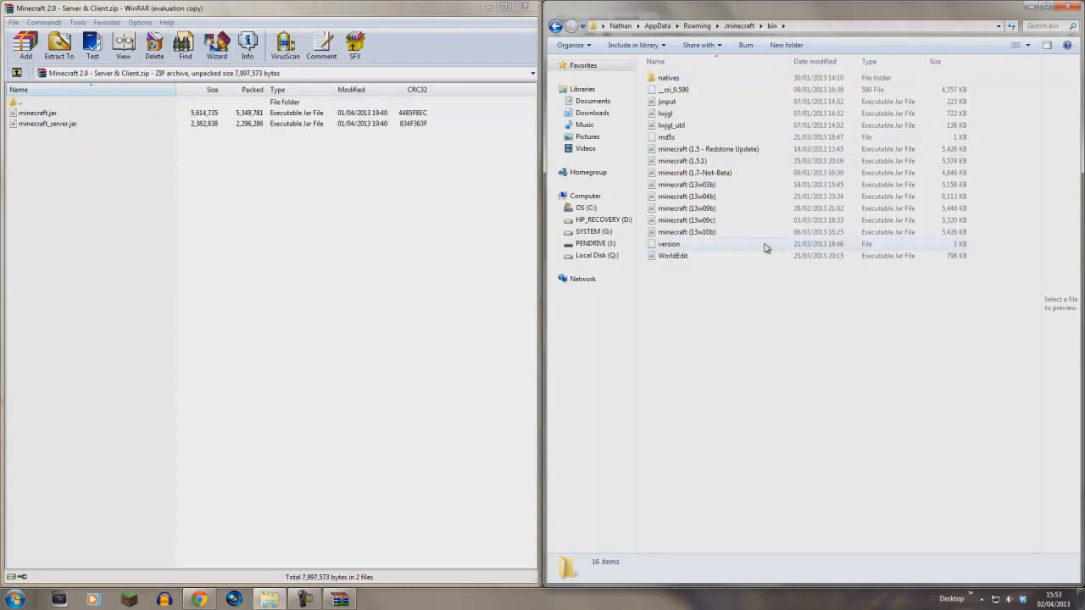
{"action": "mouse_move", "coordinate": [686, 232]}
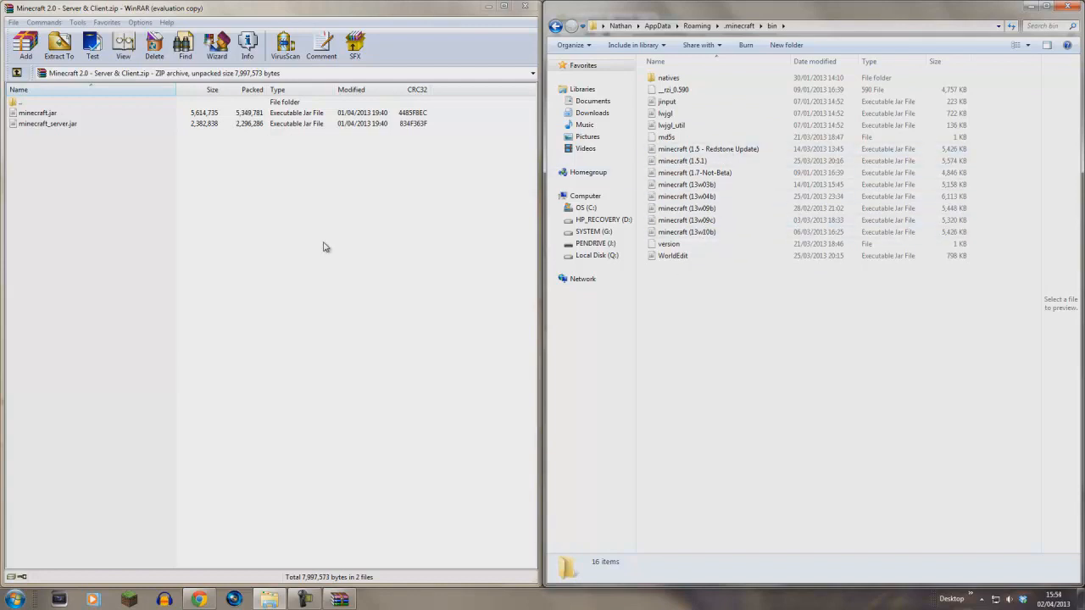
- Select minecraft.jar in the archive and bring up the bin folder's context menu
{"action": "left_click", "coordinate": [37, 112]}
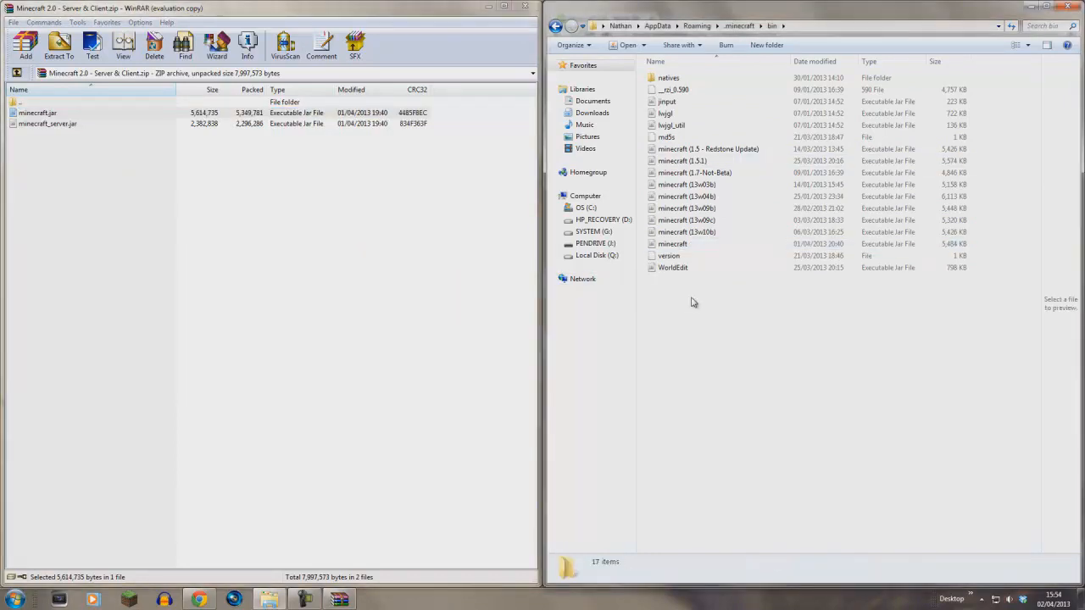
{"action": "right_click", "coordinate": [693, 302]}
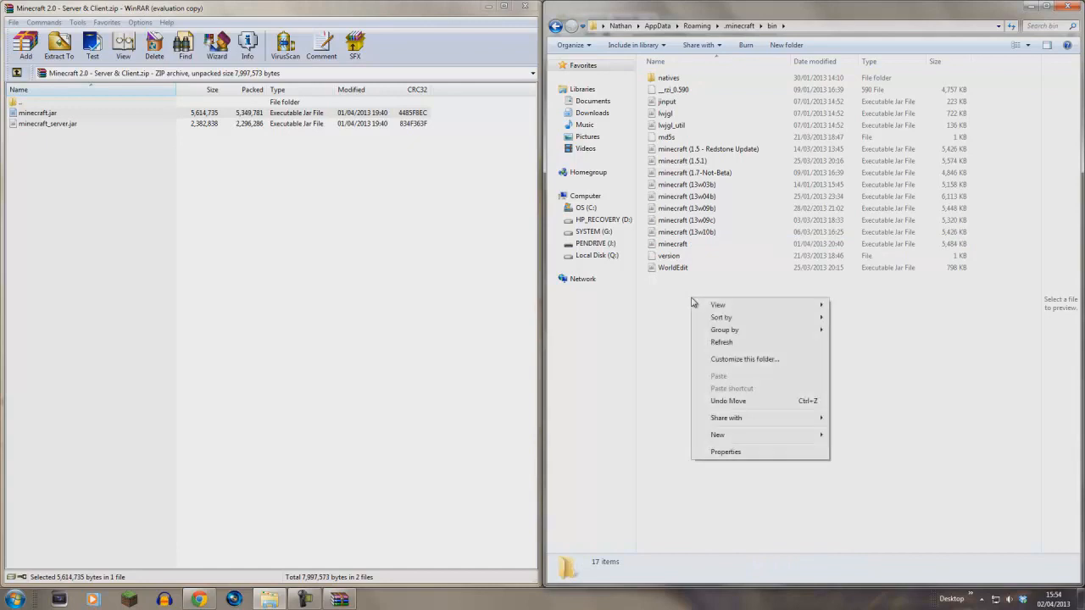
{"action": "left_click", "coordinate": [458, 104]}
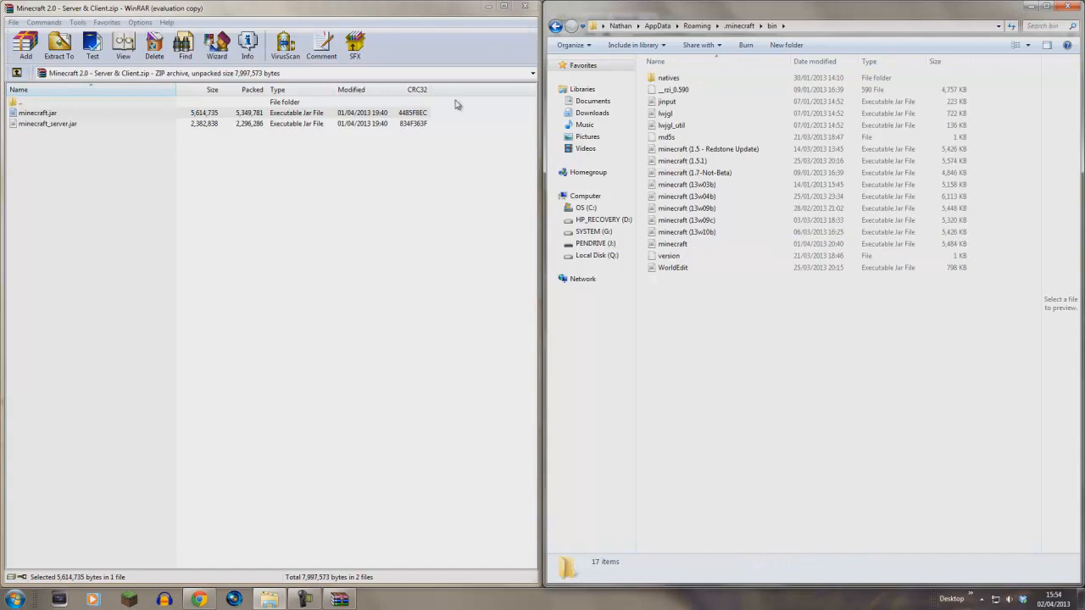
{"action": "mouse_move", "coordinate": [789, 404]}
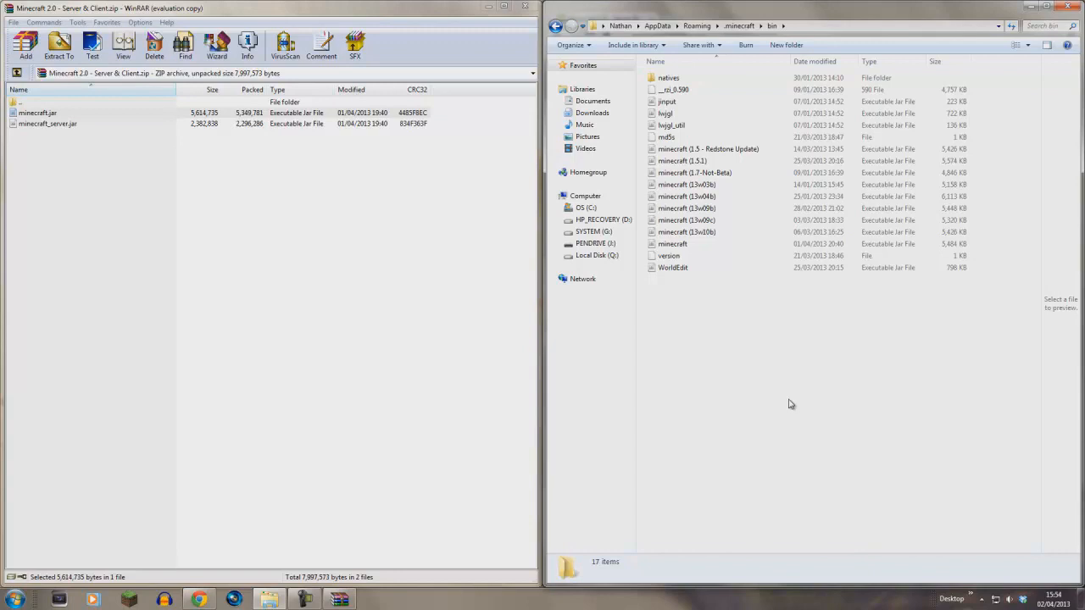
{"action": "mouse_move", "coordinate": [778, 399]}
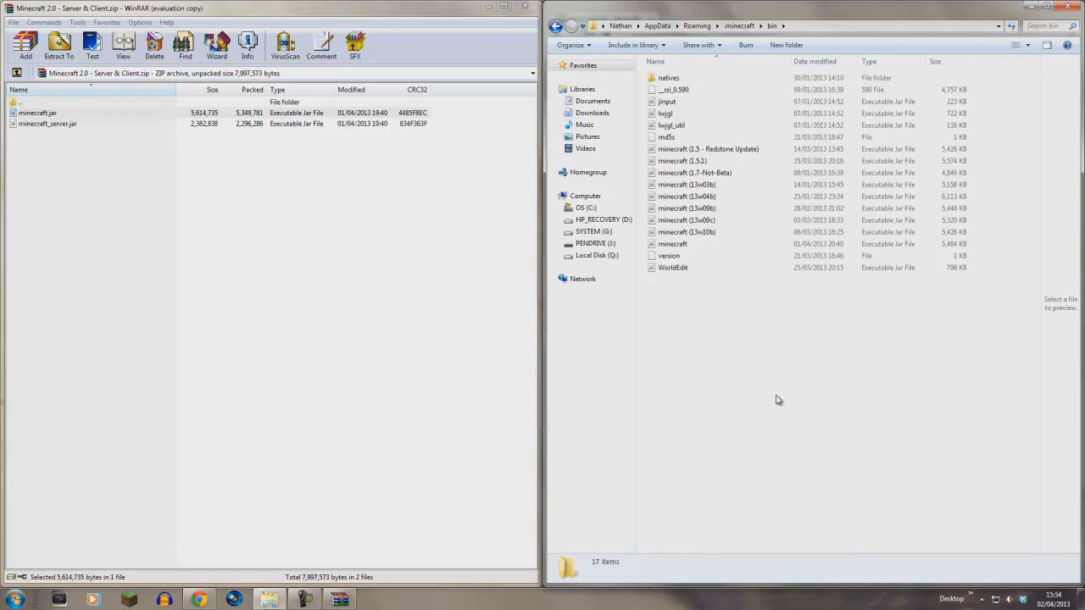
{"action": "mouse_move", "coordinate": [776, 397]}
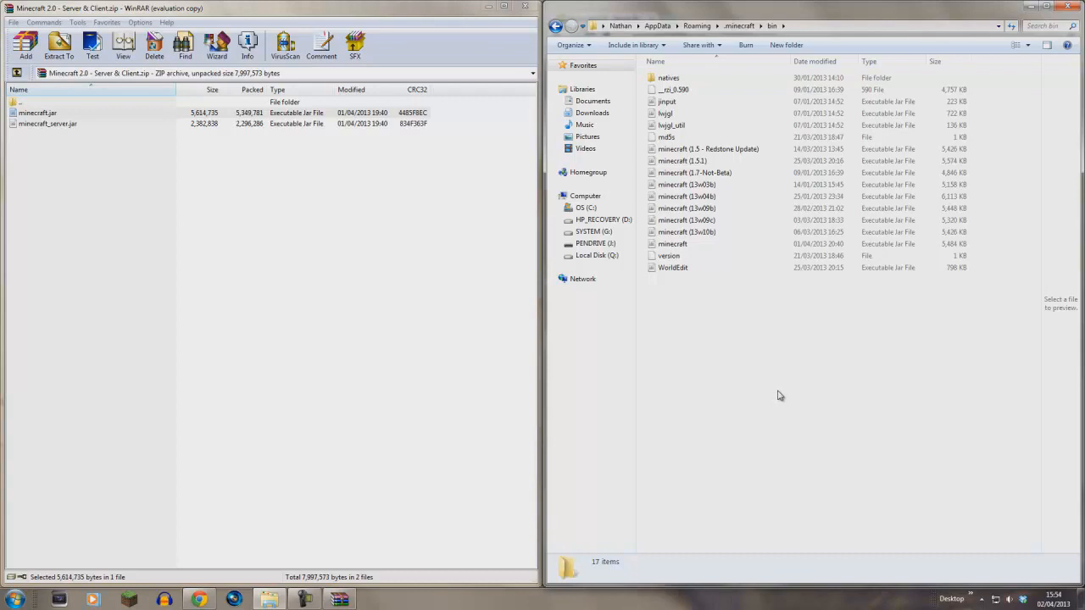
{"action": "mouse_move", "coordinate": [164, 255]}
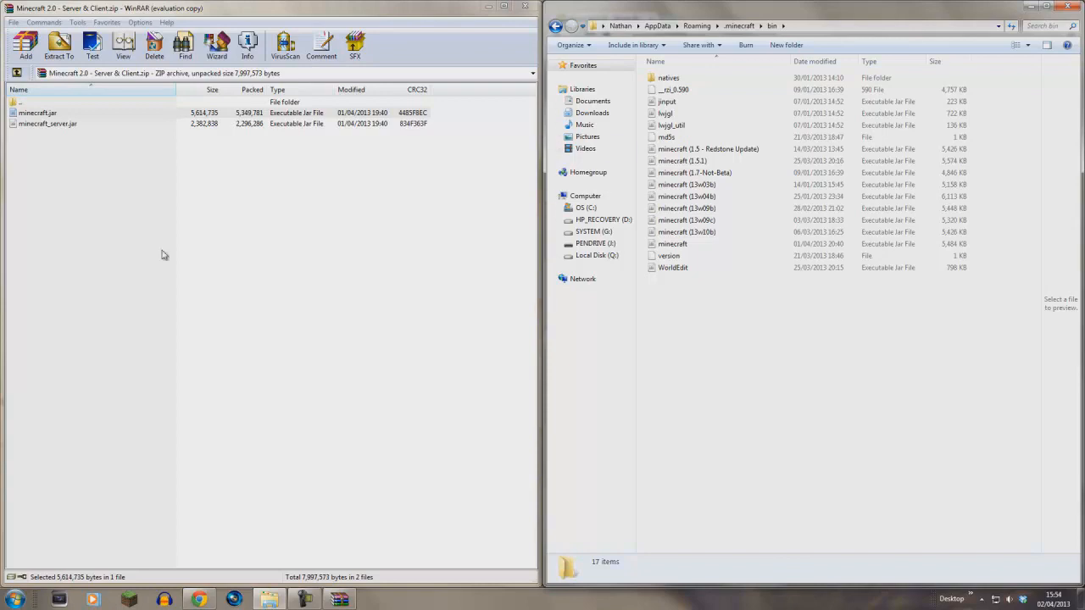
{"action": "mouse_move", "coordinate": [201, 235]}
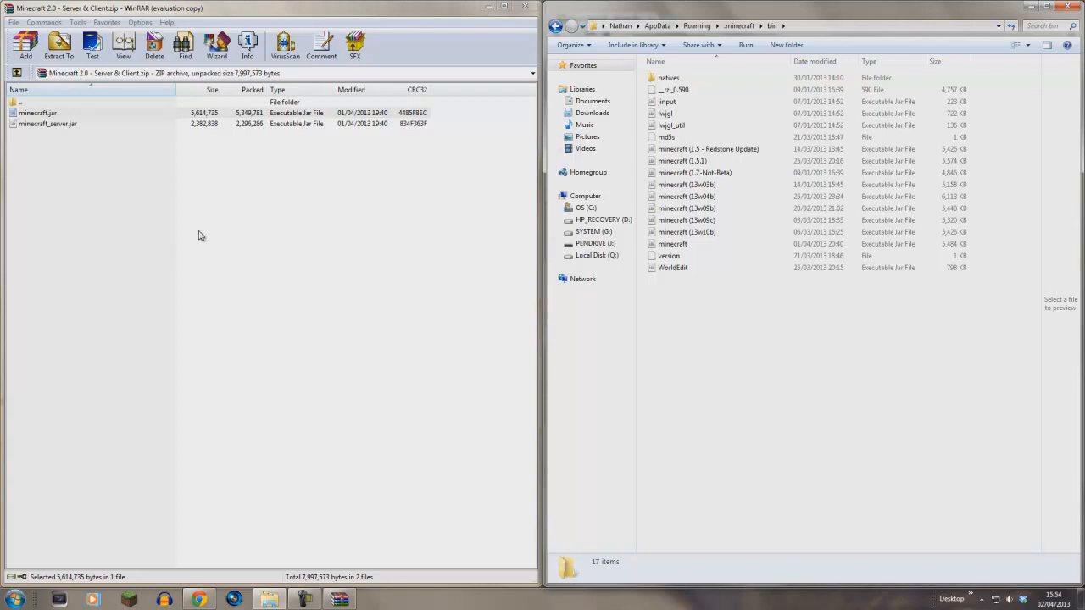
{"action": "mouse_move", "coordinate": [692, 331]}
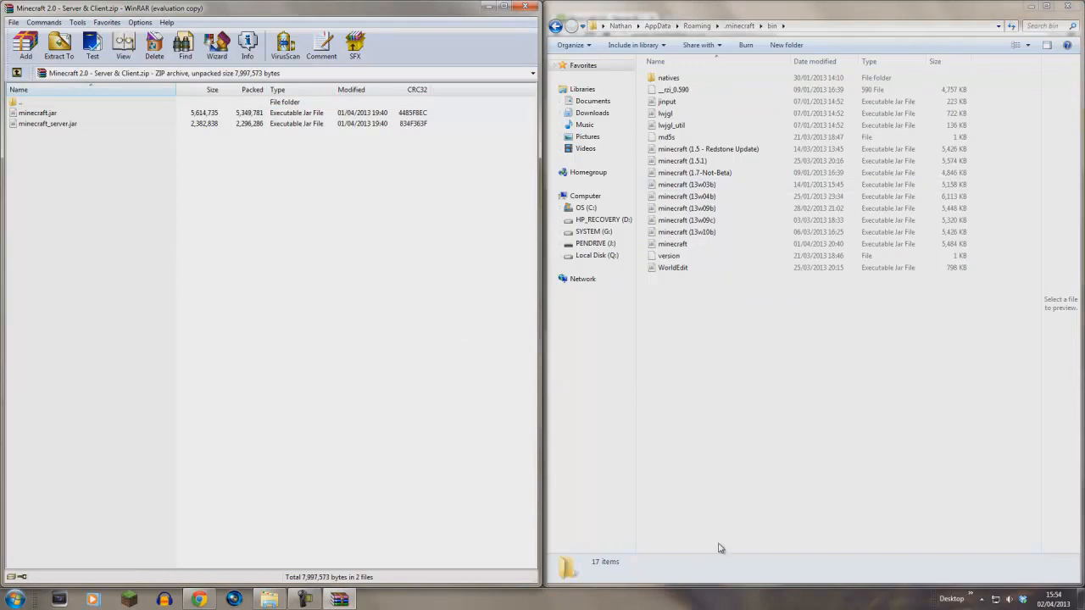
{"action": "mouse_move", "coordinate": [698, 412]}
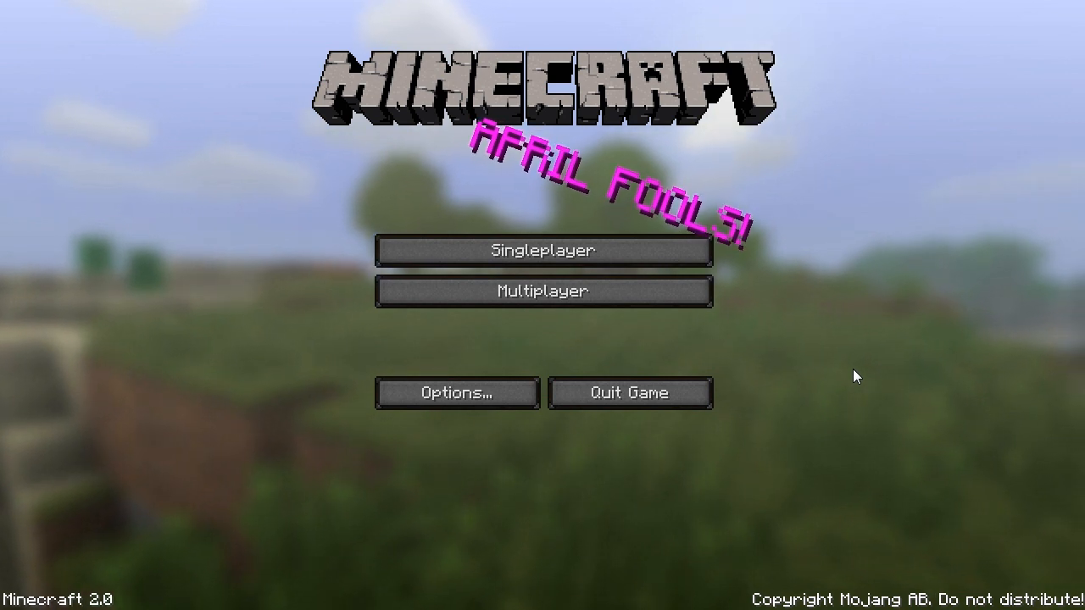
{"action": "mouse_move", "coordinate": [907, 355]}
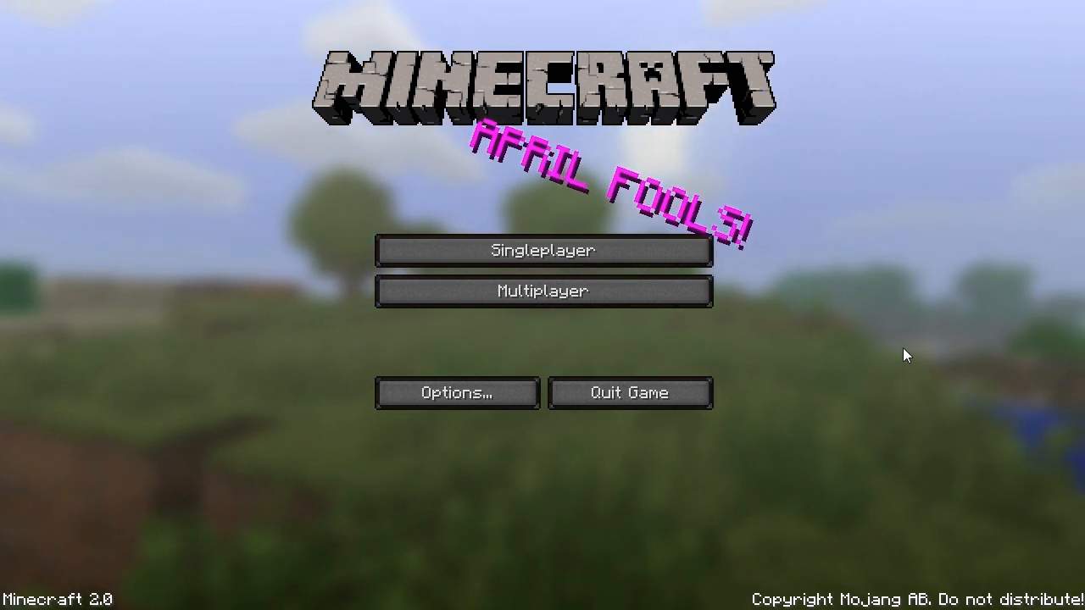
- Create a new Singleplayer world with World Type set to Superflat
{"action": "left_click", "coordinate": [545, 249]}
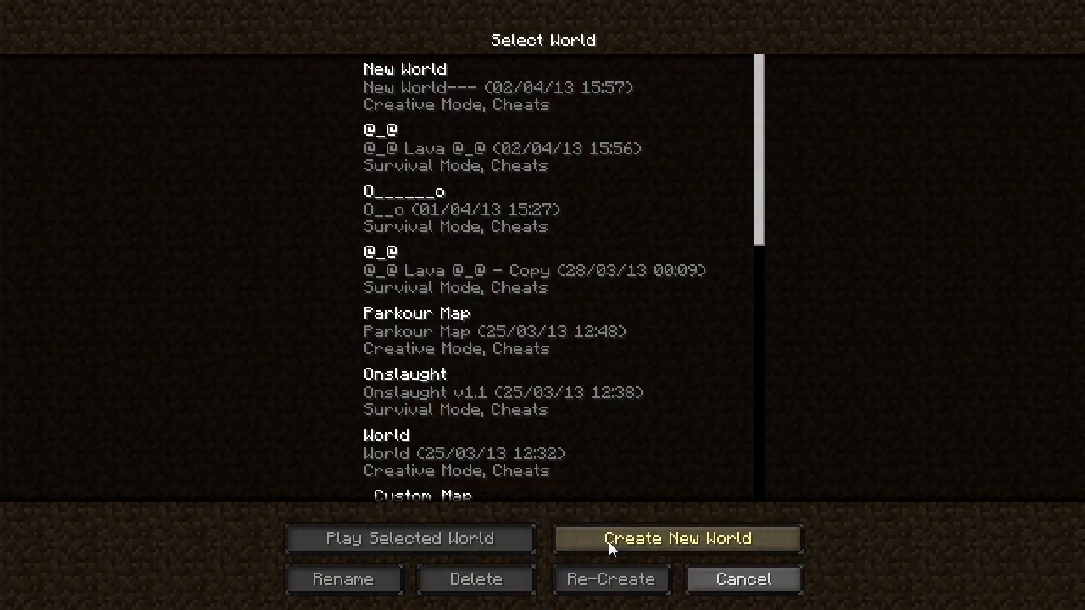
{"action": "left_click", "coordinate": [677, 538]}
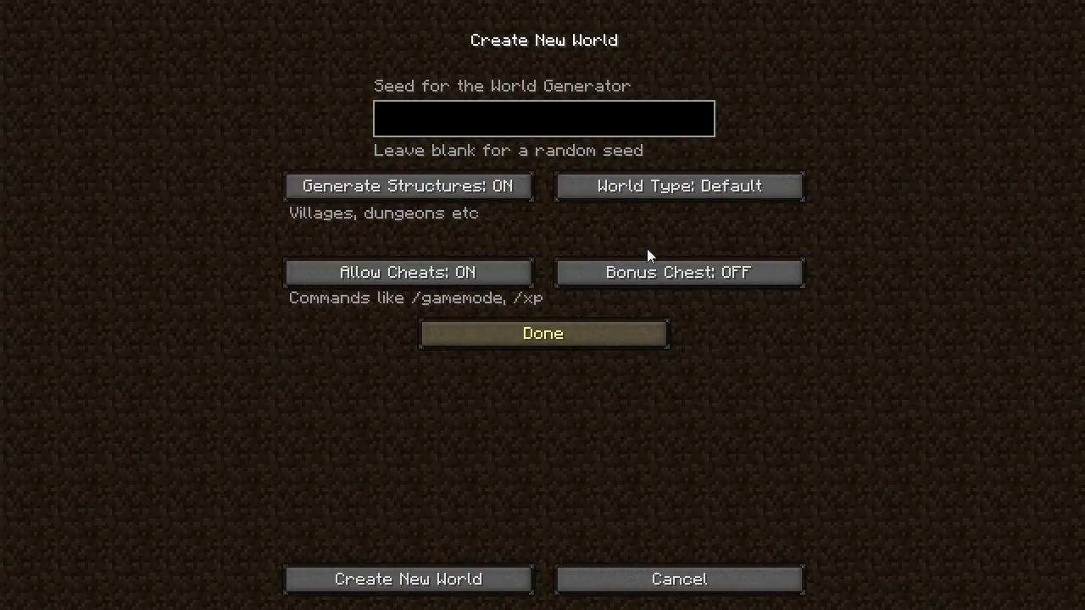
{"action": "left_click", "coordinate": [678, 186]}
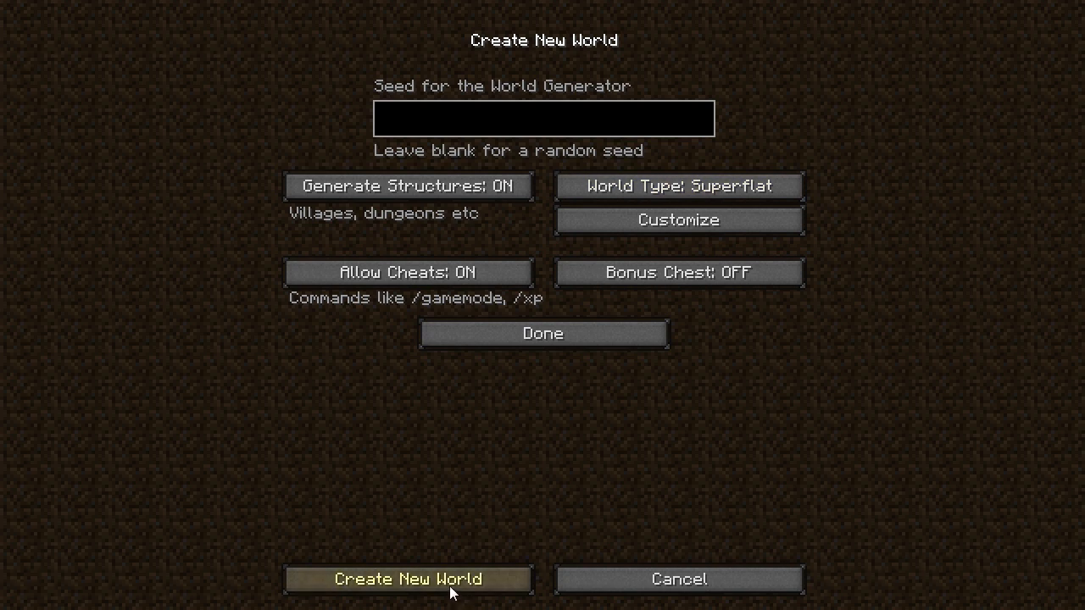
{"action": "left_click", "coordinate": [409, 579]}
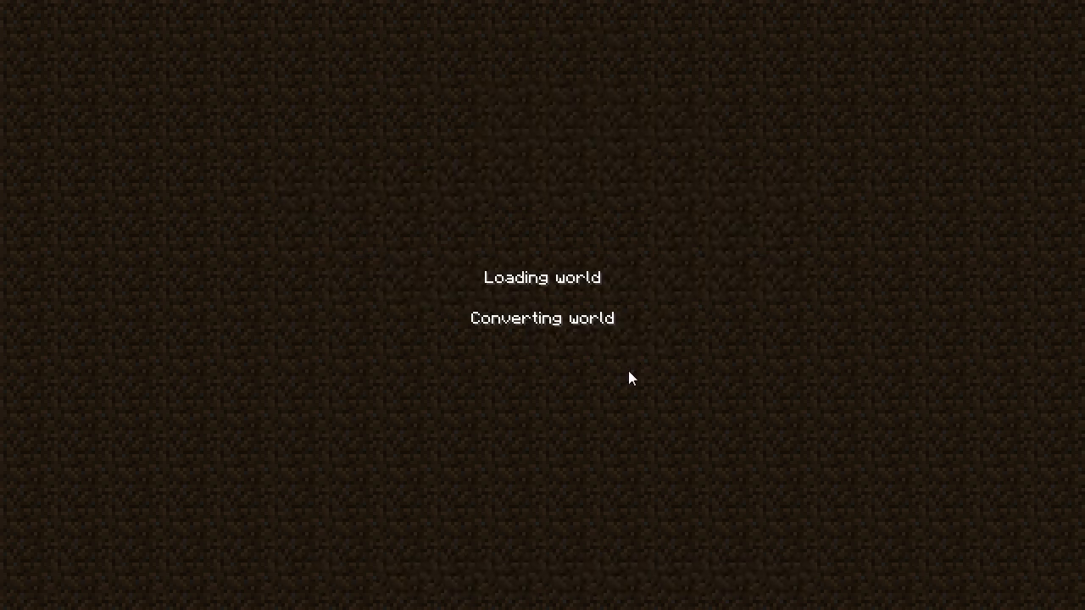
{"action": "mouse_move", "coordinate": [694, 307]}
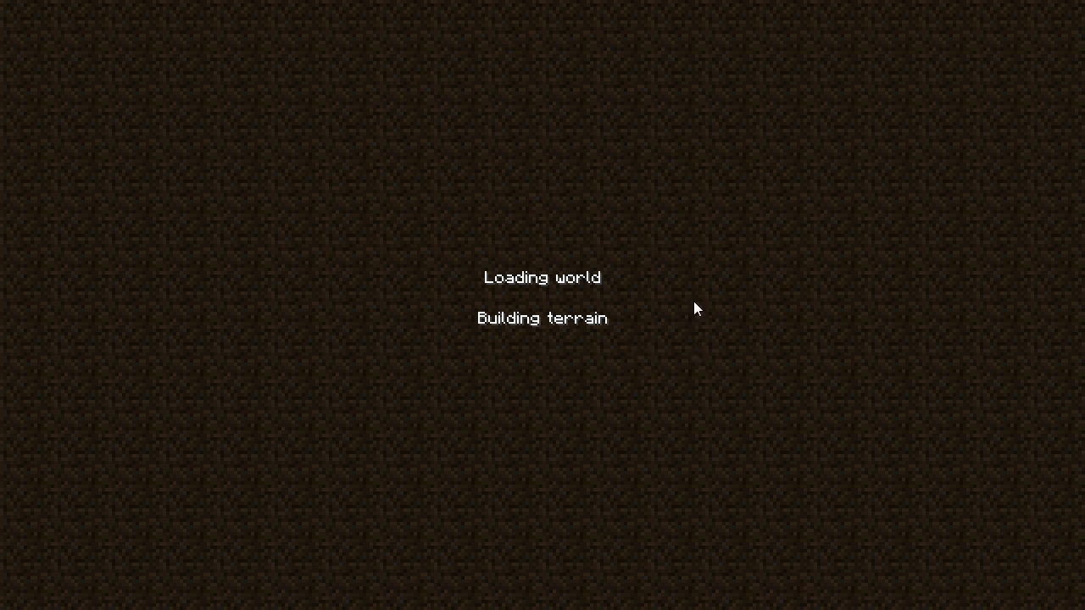
{"action": "mouse_move", "coordinate": [692, 321]}
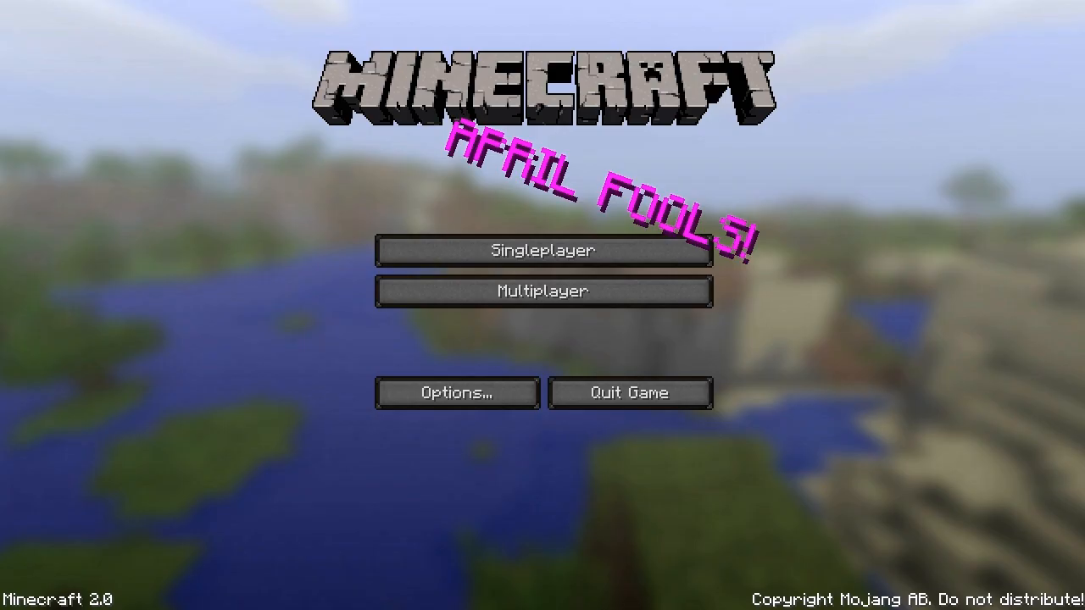
- Search creative items for 'et' to place the Etho Slab, then search 'red'
{"action": "left_click", "coordinate": [543, 249]}
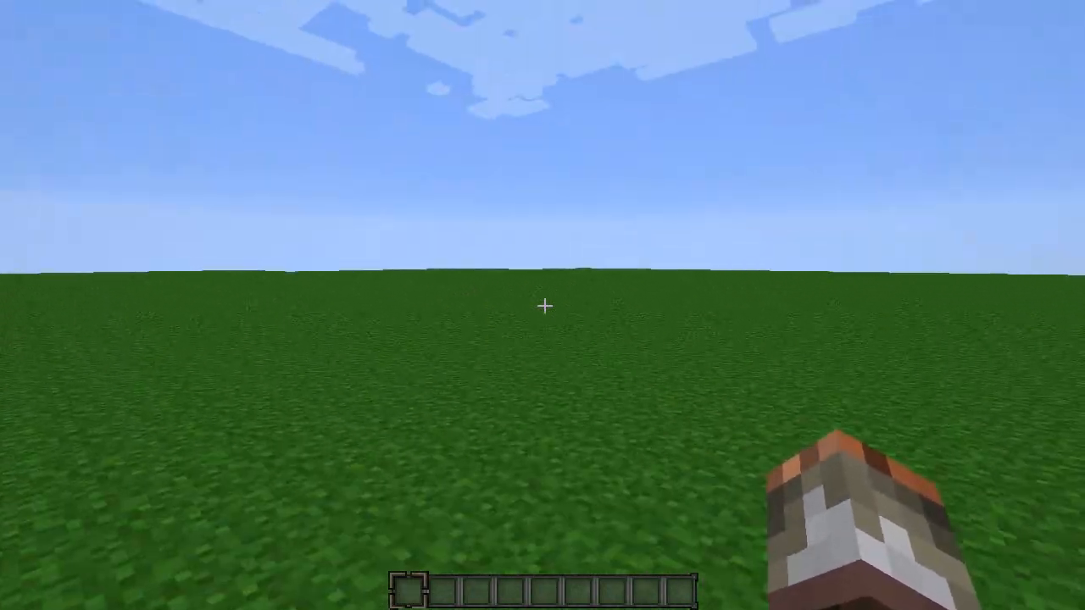
{"action": "key", "text": "e"}
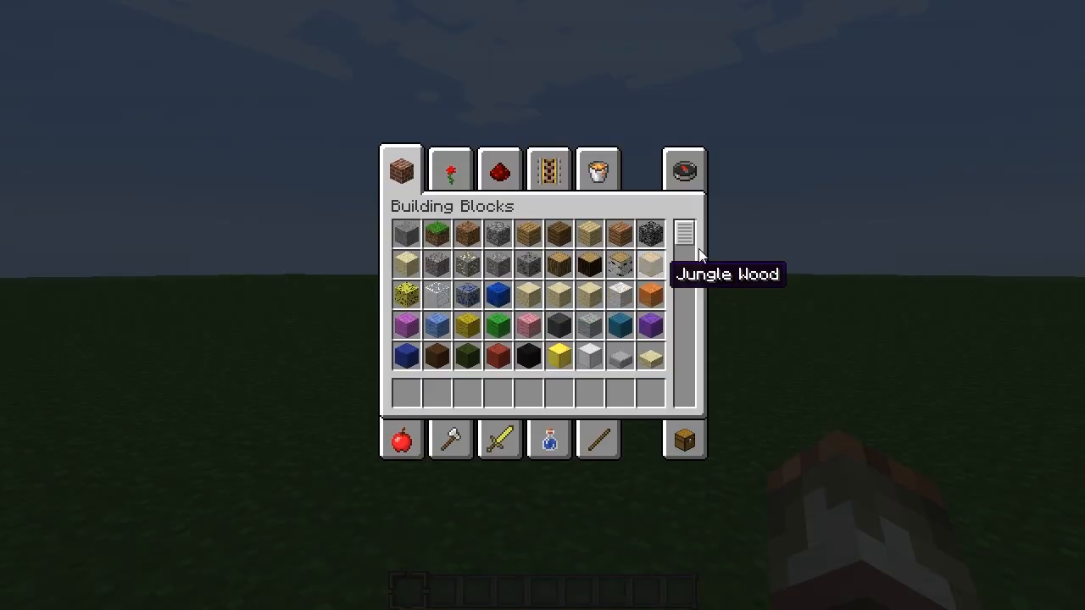
{"action": "mouse_move", "coordinate": [684, 197]}
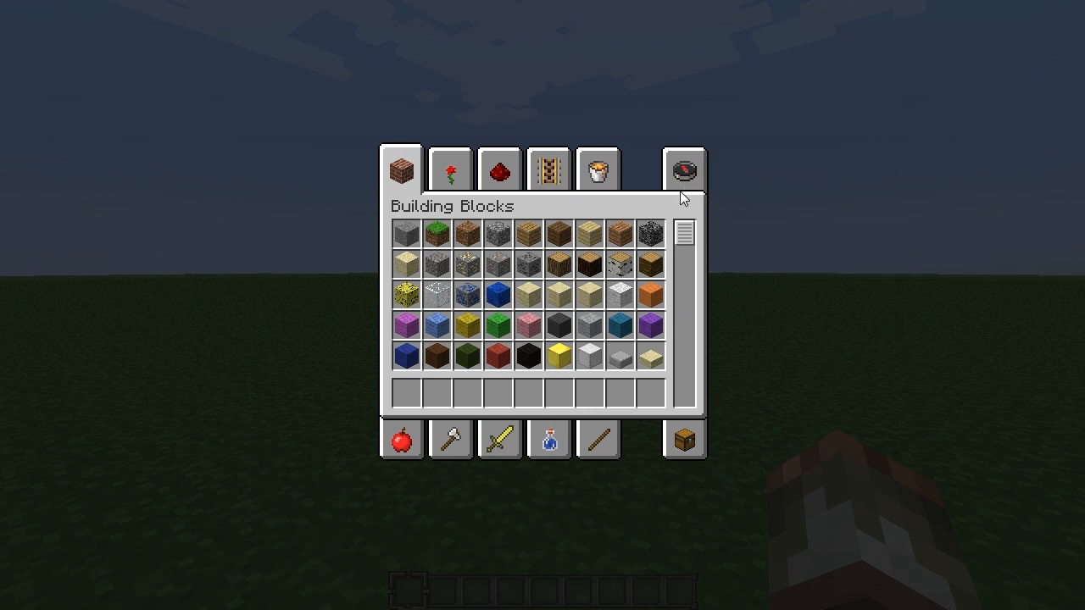
{"action": "left_click", "coordinate": [683, 169]}
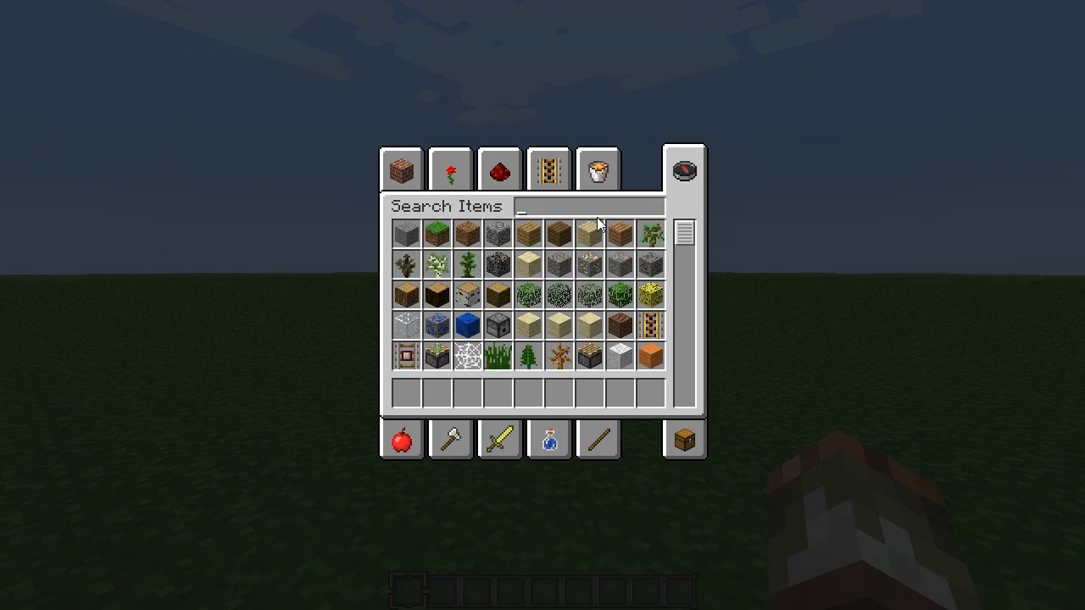
{"action": "type", "text": "et"}
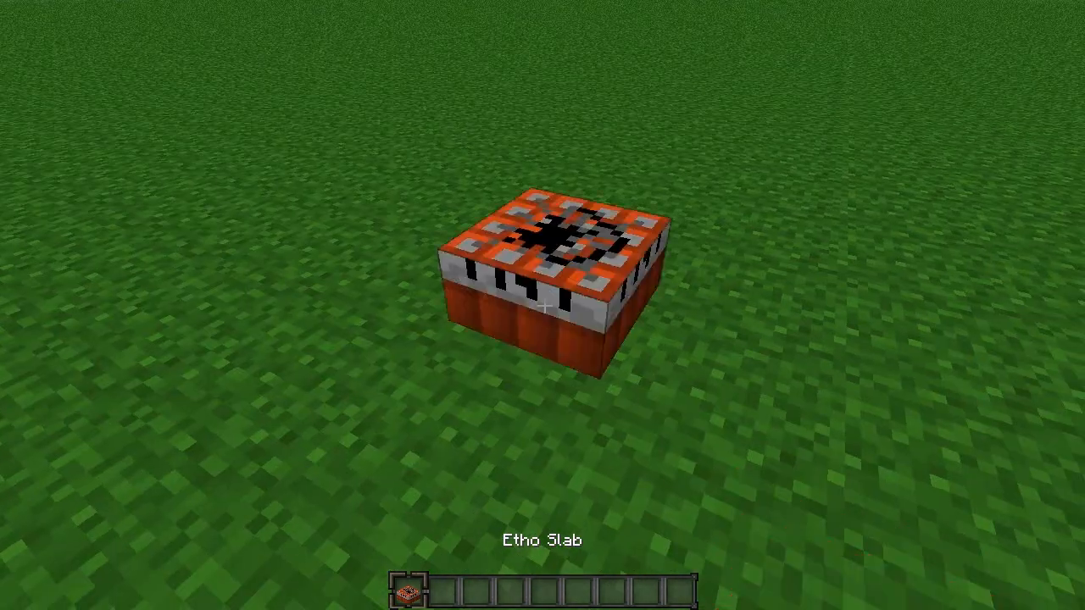
{"action": "key", "text": "e"}
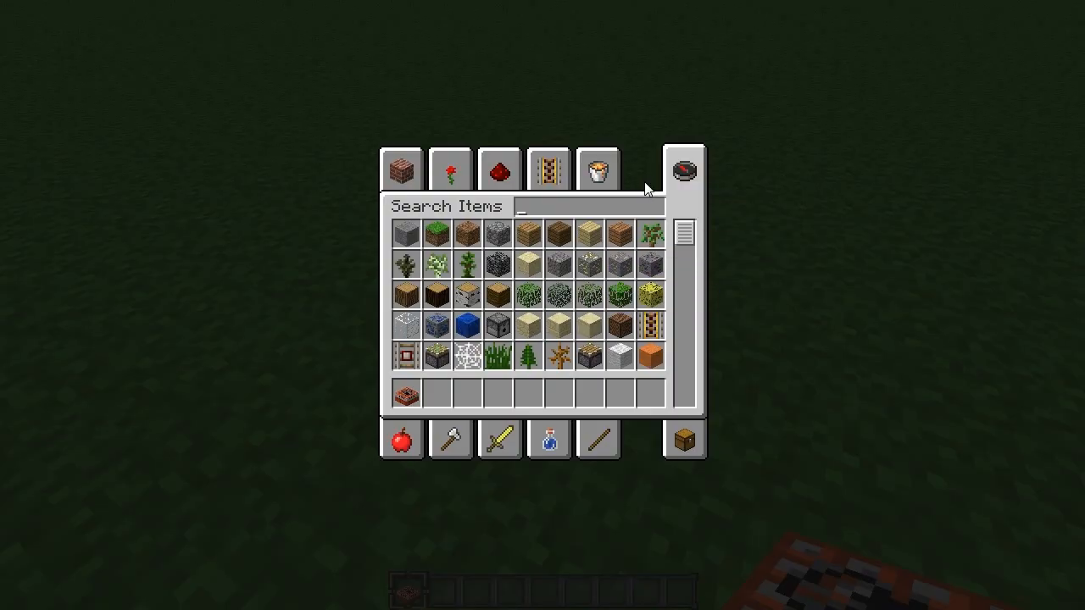
{"action": "type", "text": "red"}
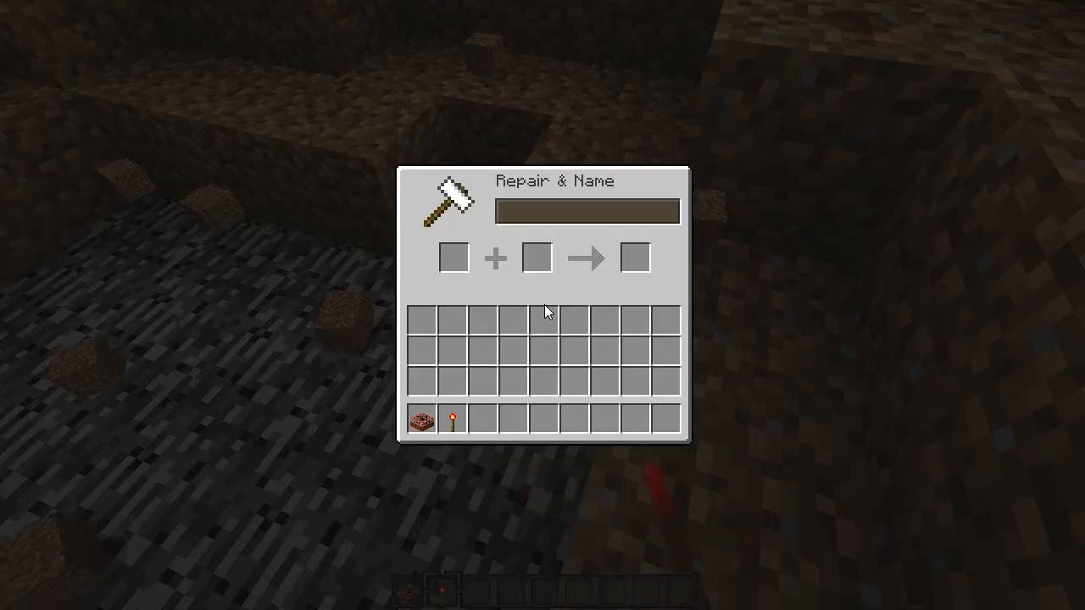
- Close the anvil Repair & Name screen and press E again
{"action": "key", "text": "Escape"}
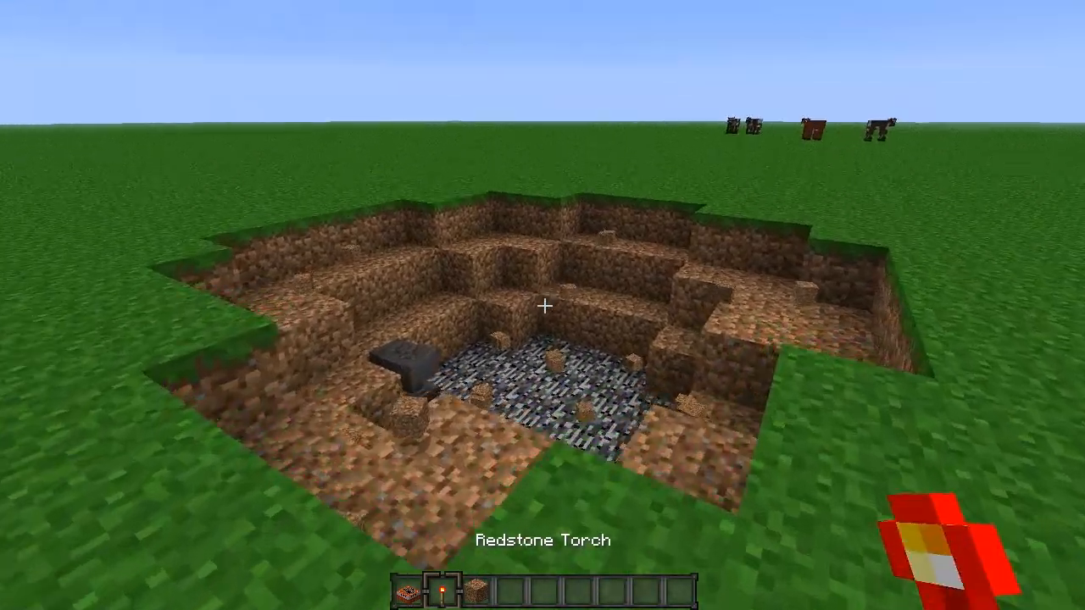
{"action": "key", "text": "e"}
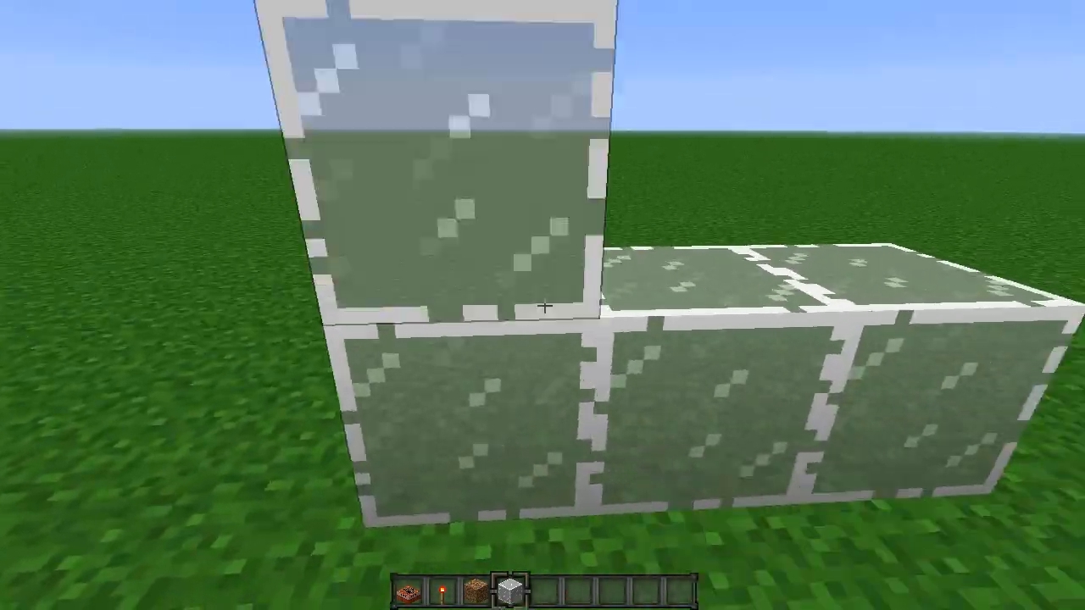
{"action": "mouse_move", "coordinate": [542, 305]}
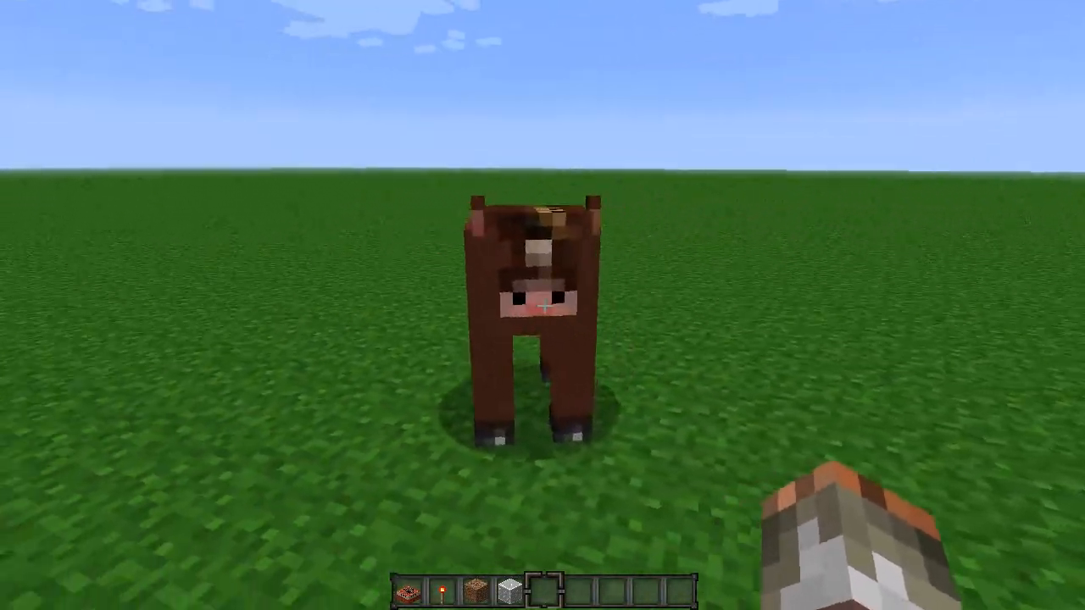
{"action": "mouse_move", "coordinate": [542, 305]}
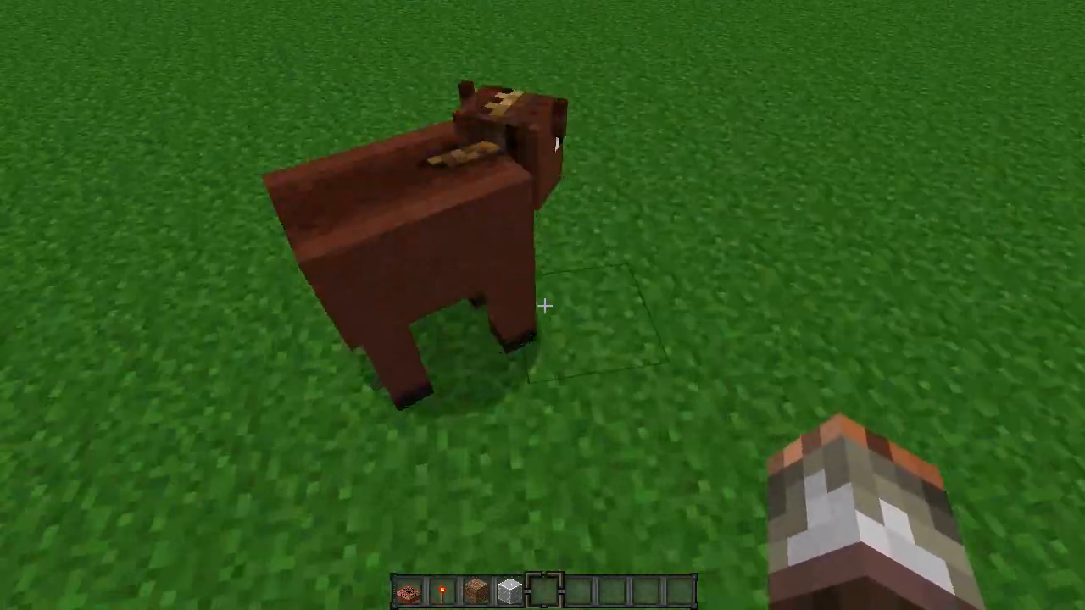
- Take wheat from the inventory, kill the cow for beef and leather, and enable F3 debug info
{"action": "key", "text": "e"}
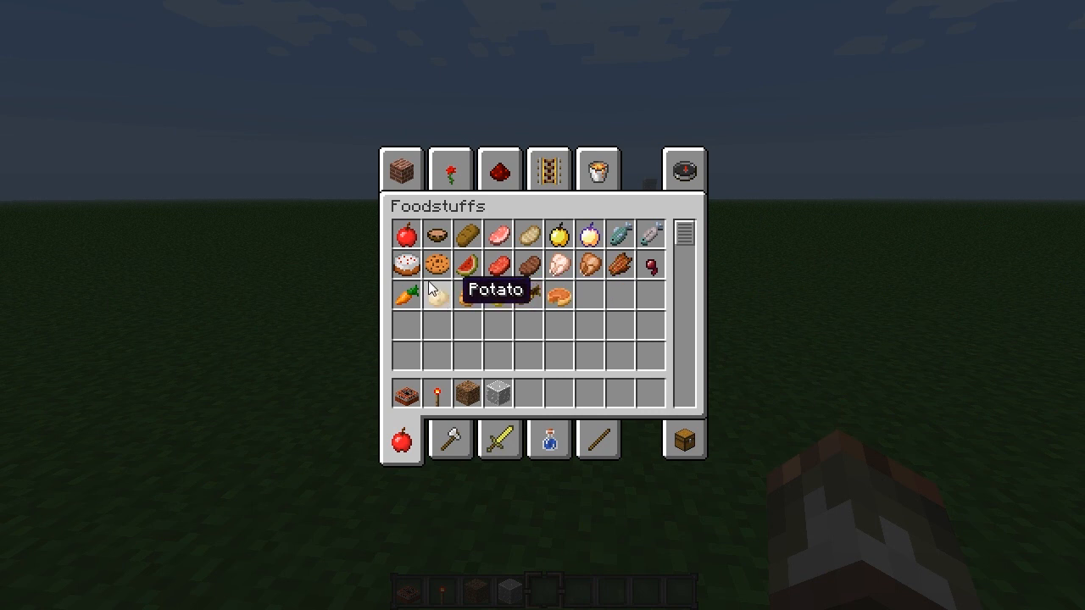
{"action": "mouse_move", "coordinate": [684, 167]}
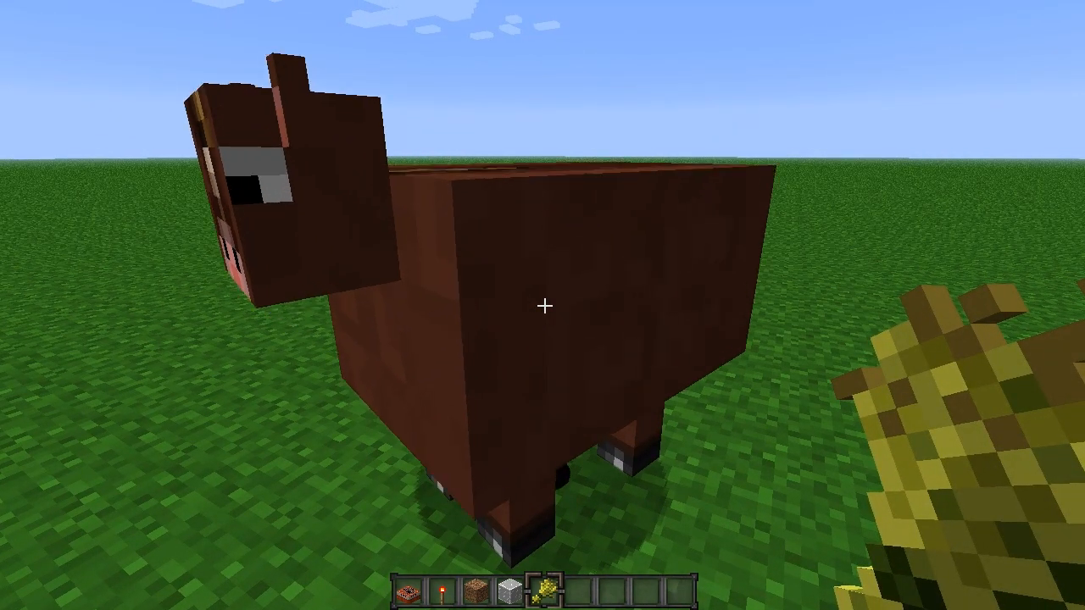
{"action": "left_click", "coordinate": [542, 305]}
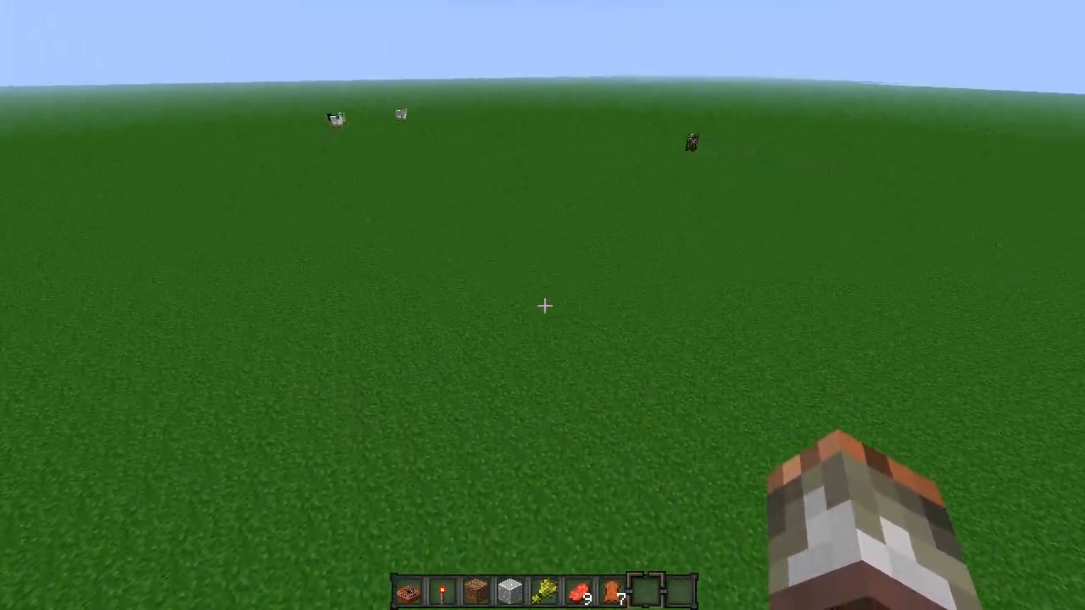
{"action": "key", "text": "f3"}
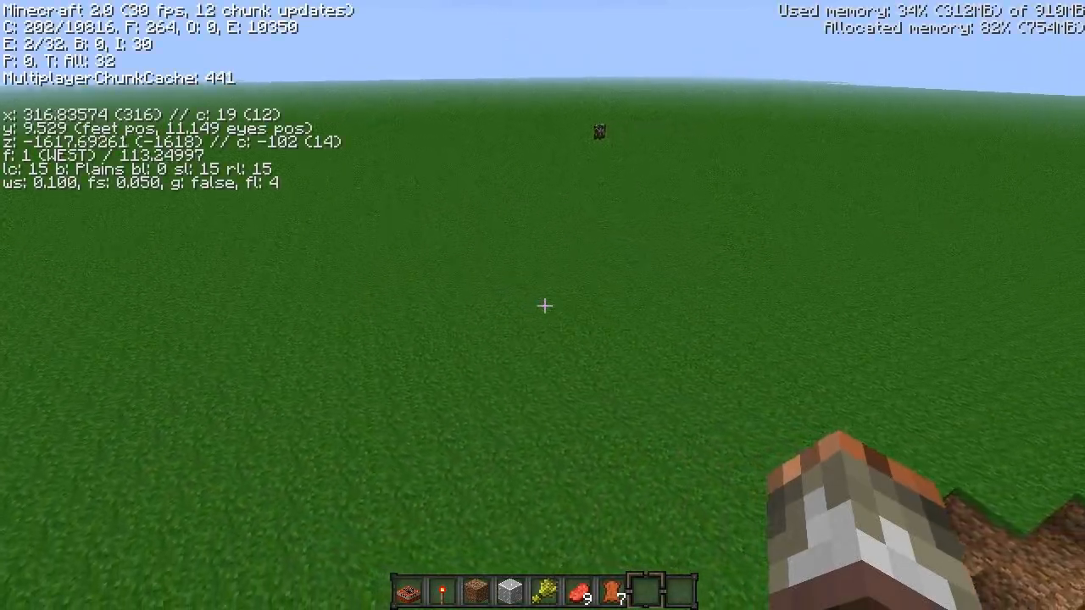